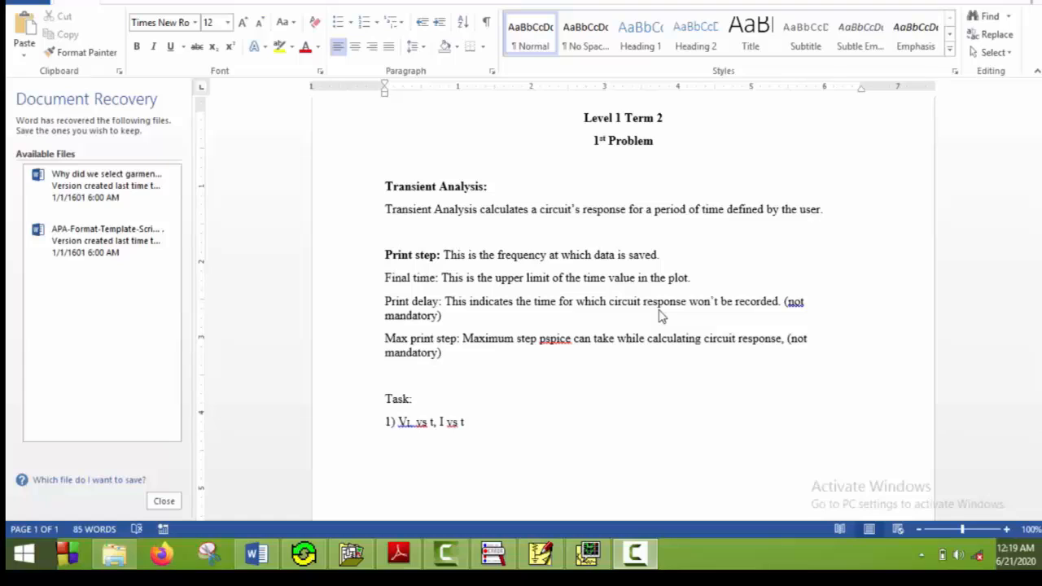
mouse_move(511, 505)
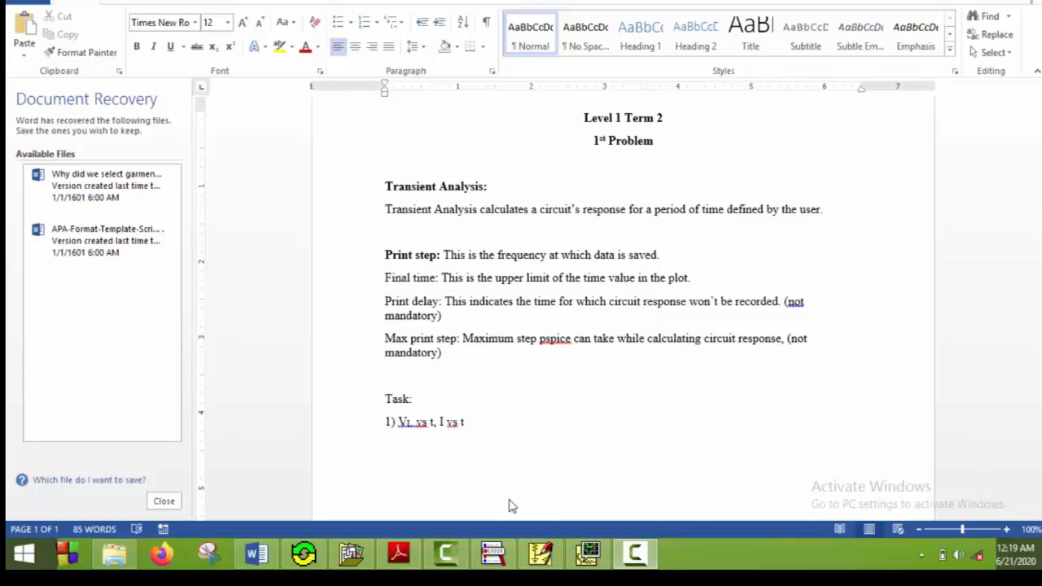
mouse_move(480, 198)
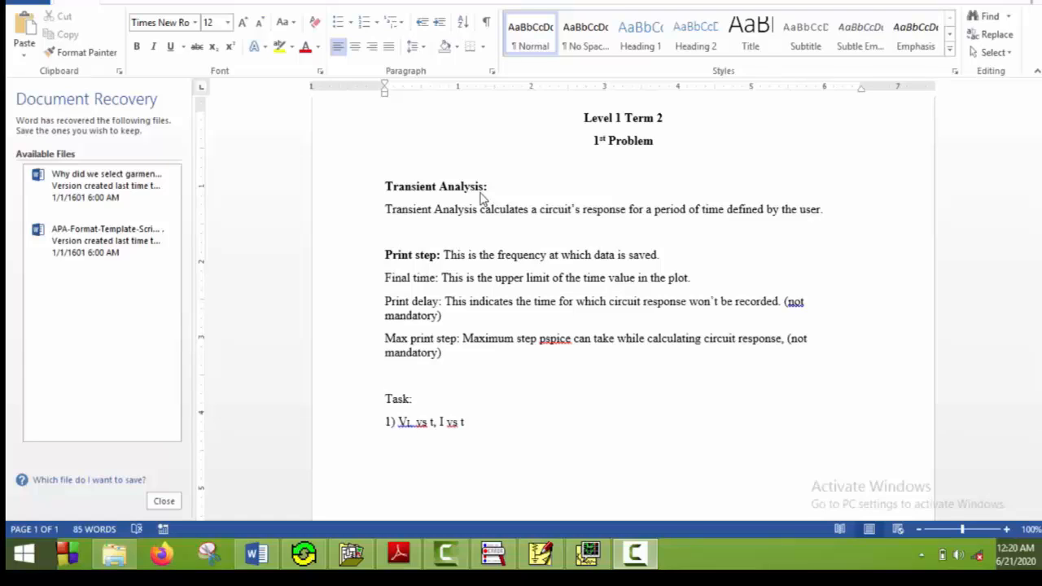
mouse_move(583, 270)
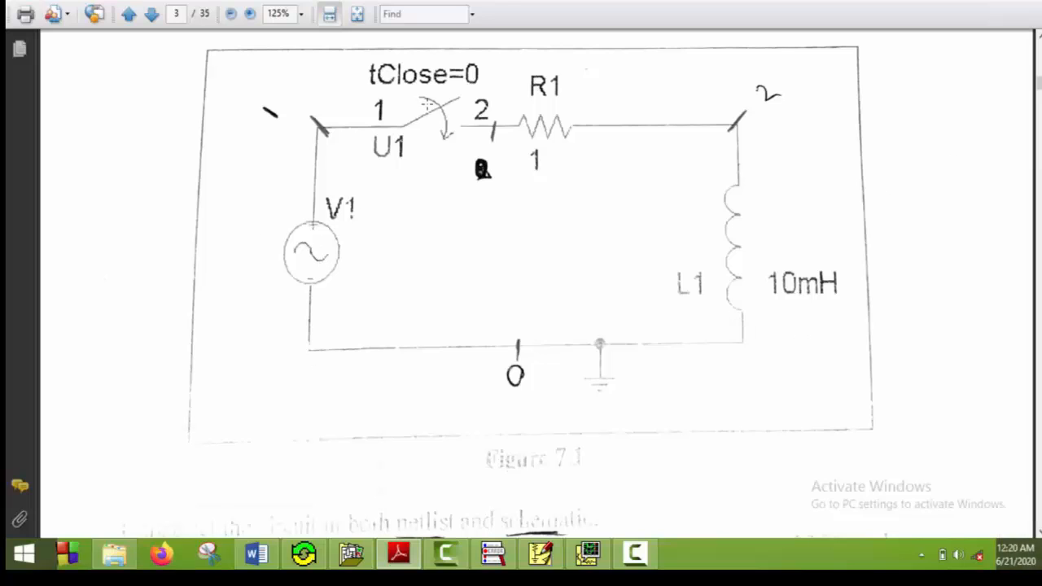
mouse_move(803, 246)
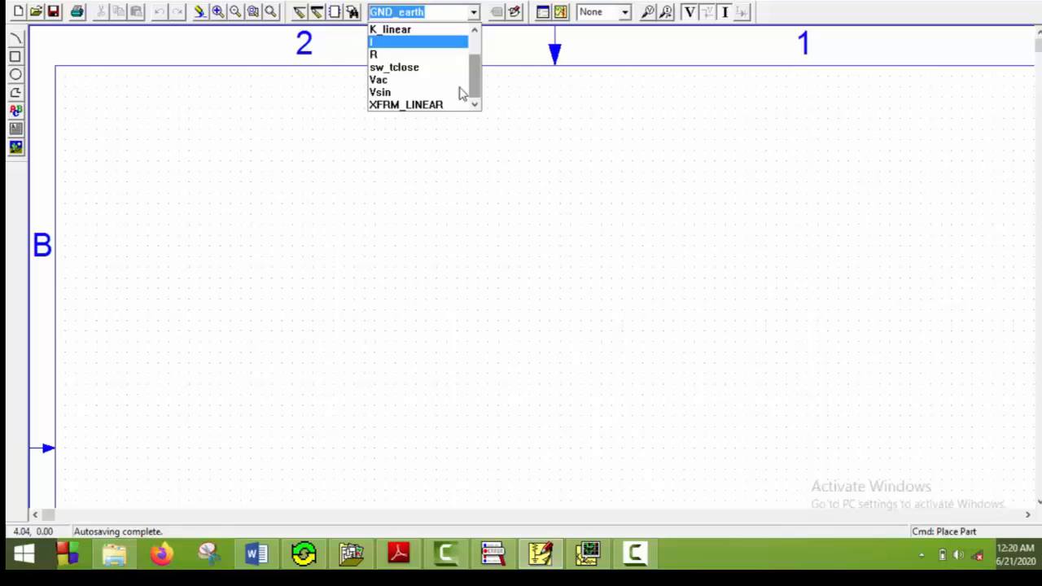
mouse_move(399, 92)
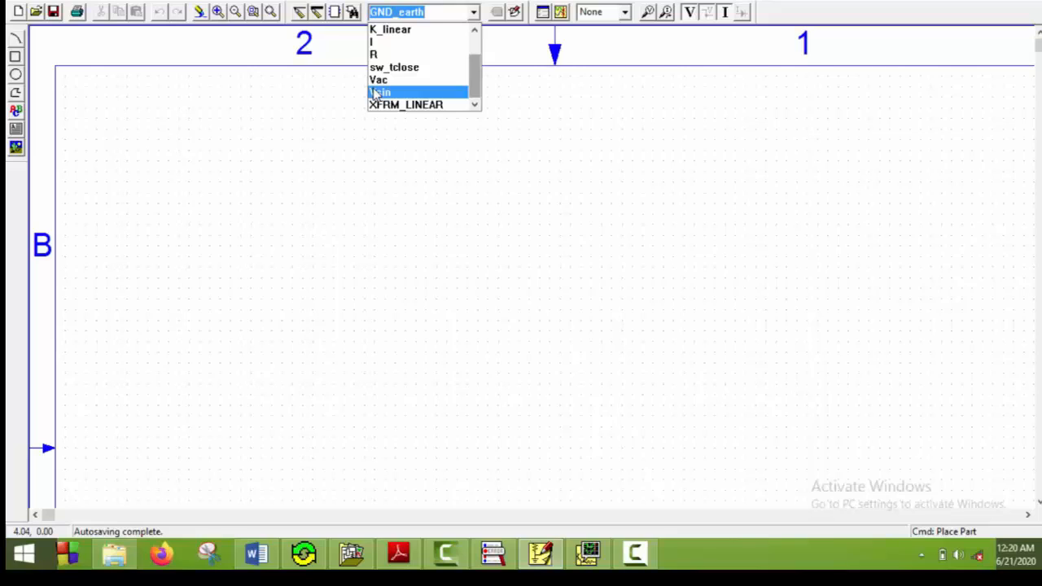
Place Vsin, sw_tclose, R and L parts from the part browser onto the page.
click(380, 92)
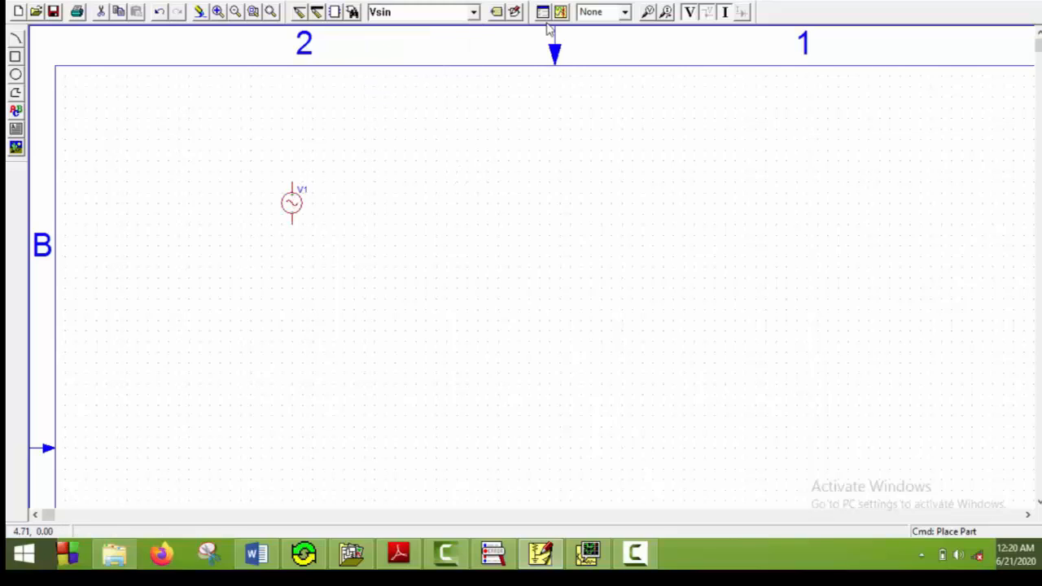
click(473, 11)
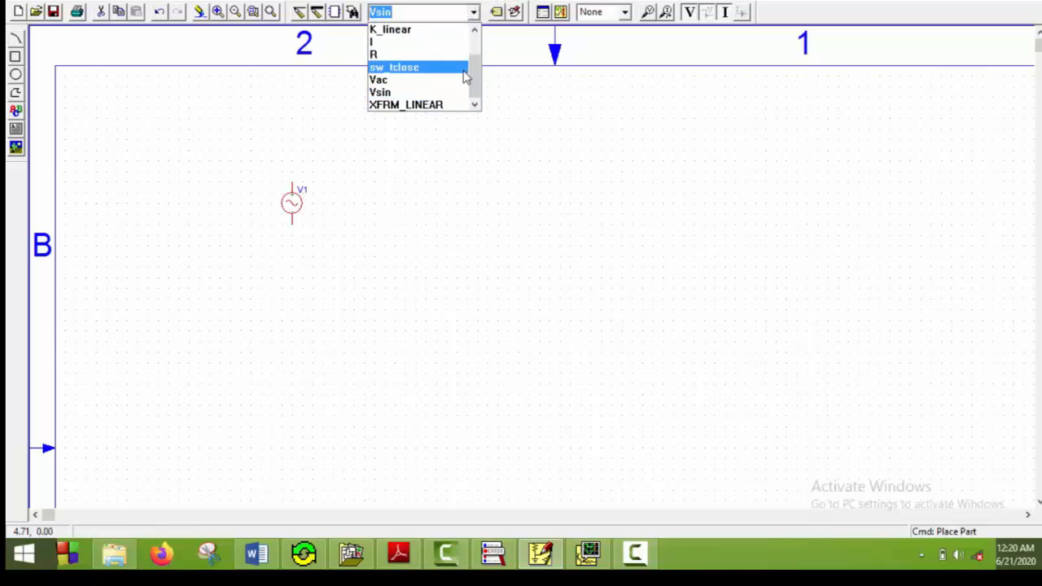
mouse_move(439, 73)
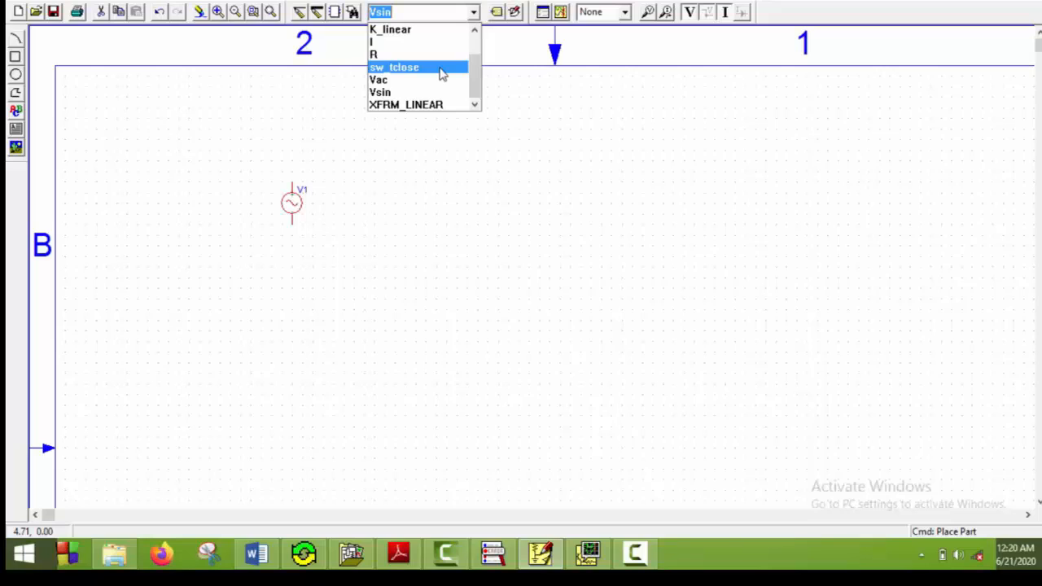
click(394, 67)
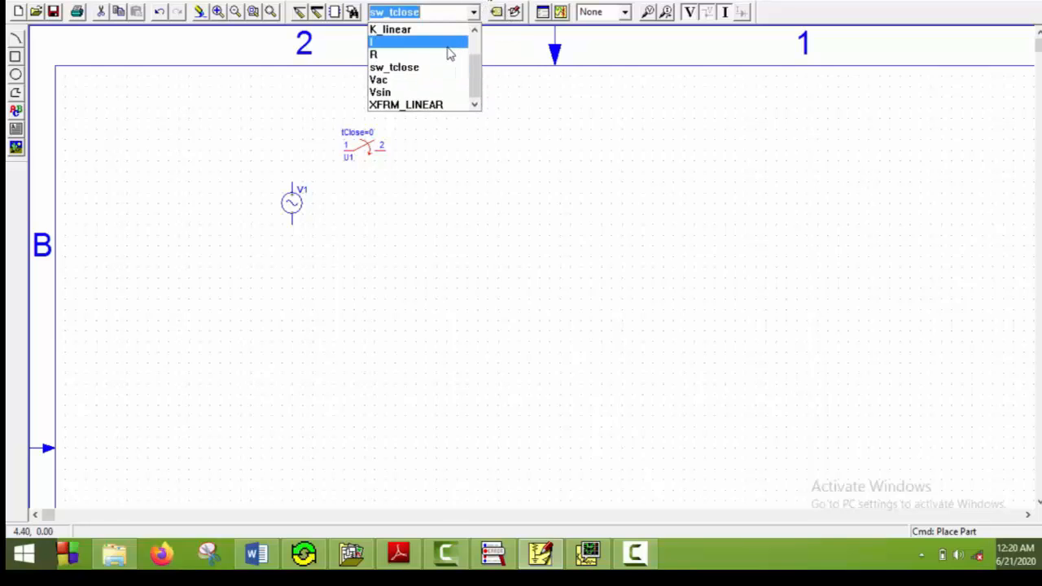
click(373, 54)
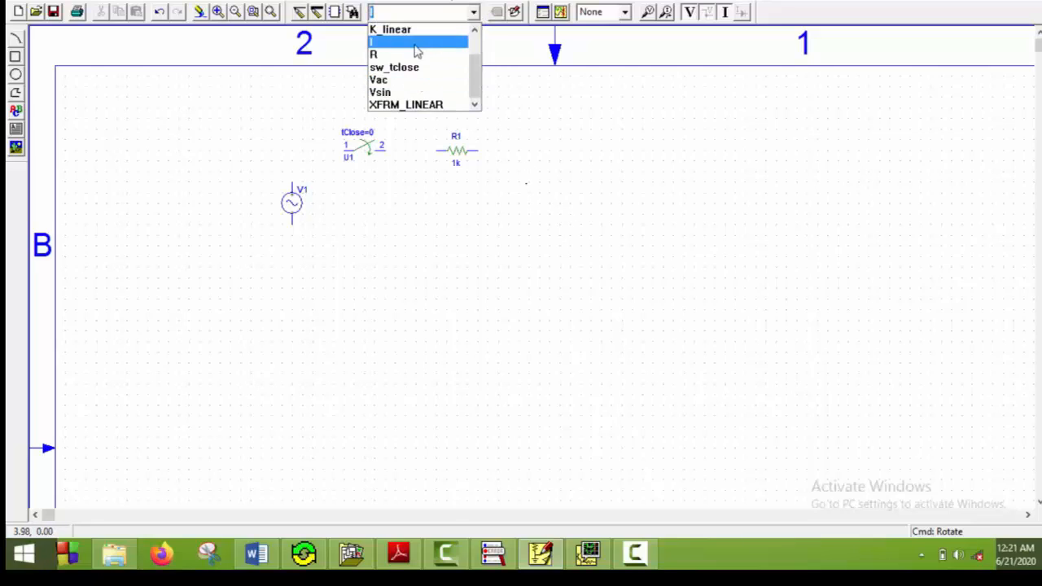
click(374, 42)
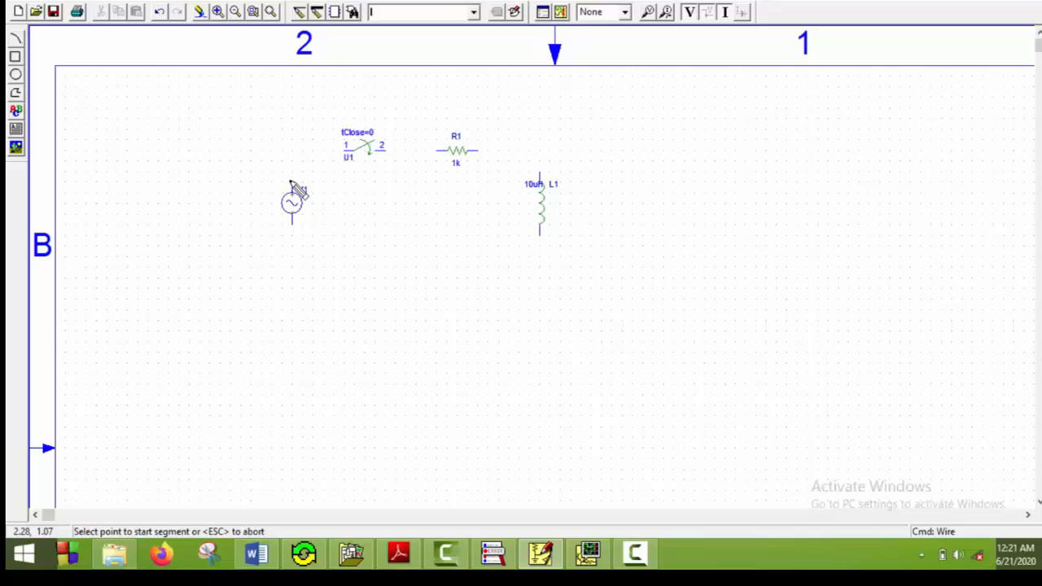
Wire the source, switch, resistor and inductor into a closed series loop.
click(291, 187)
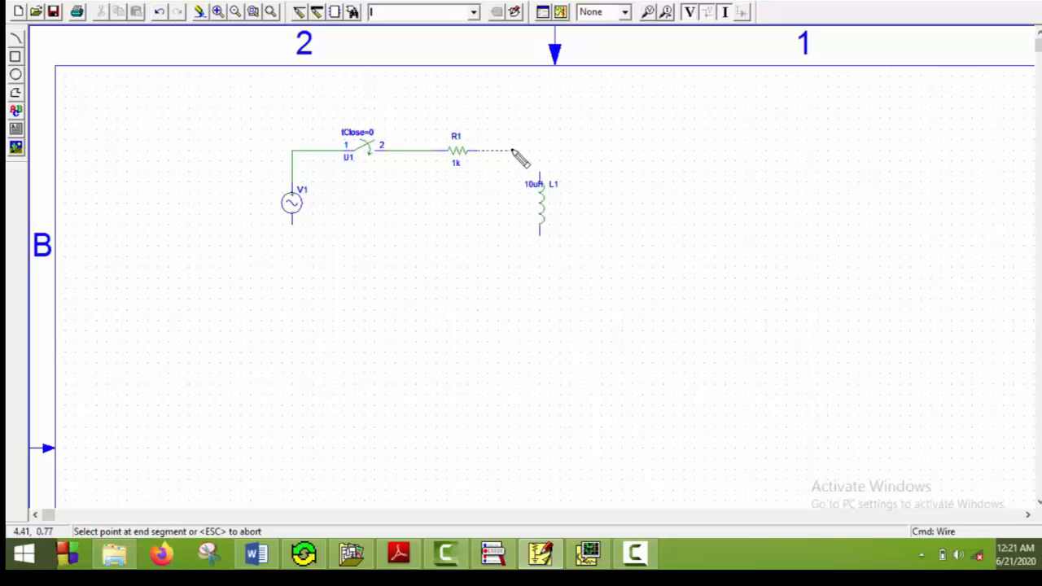
click(538, 154)
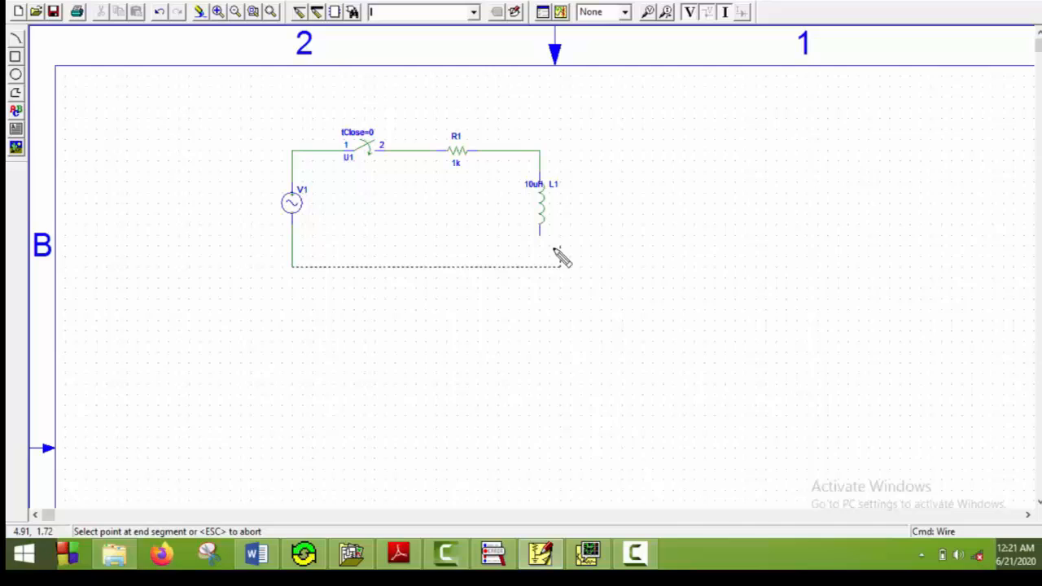
click(557, 256)
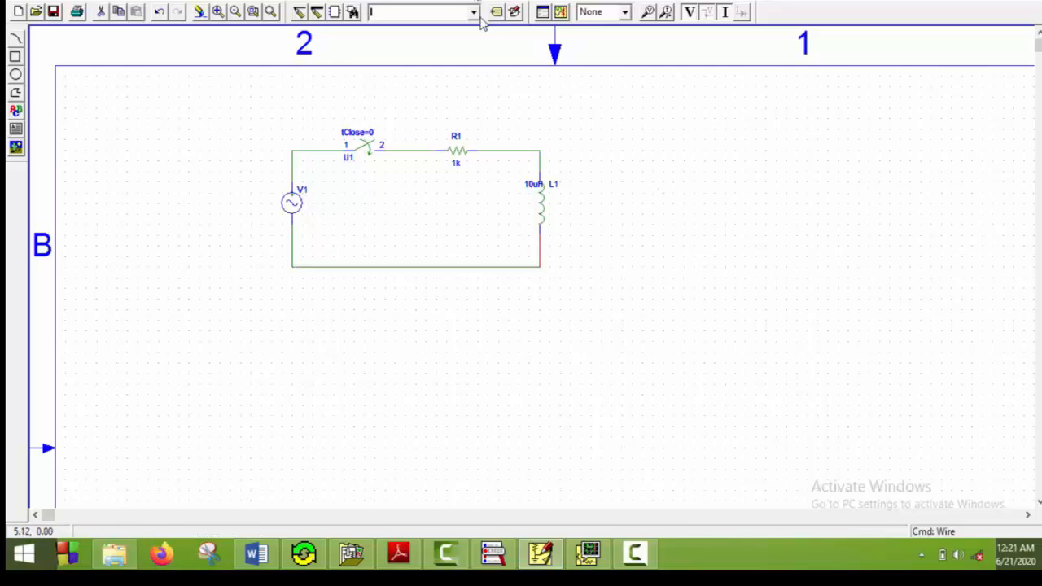
Place a GND_earth ground symbol on the bottom wire.
click(474, 11)
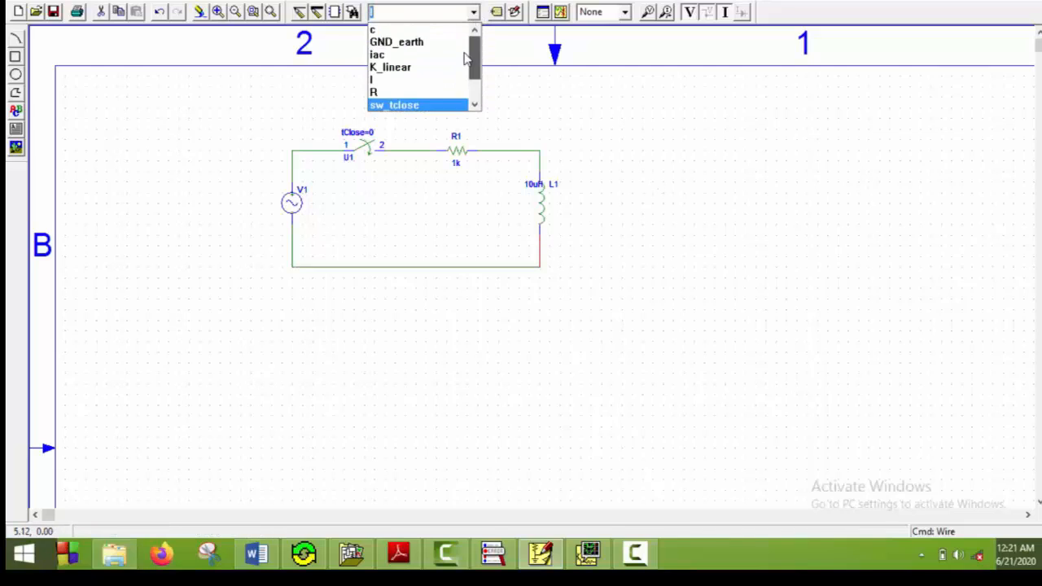
click(396, 42)
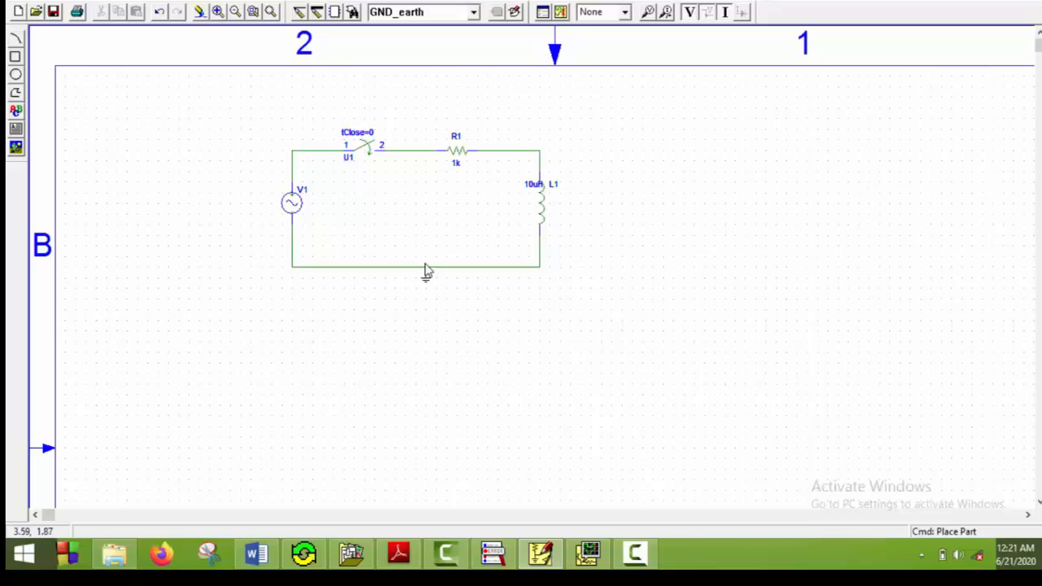
click(292, 202)
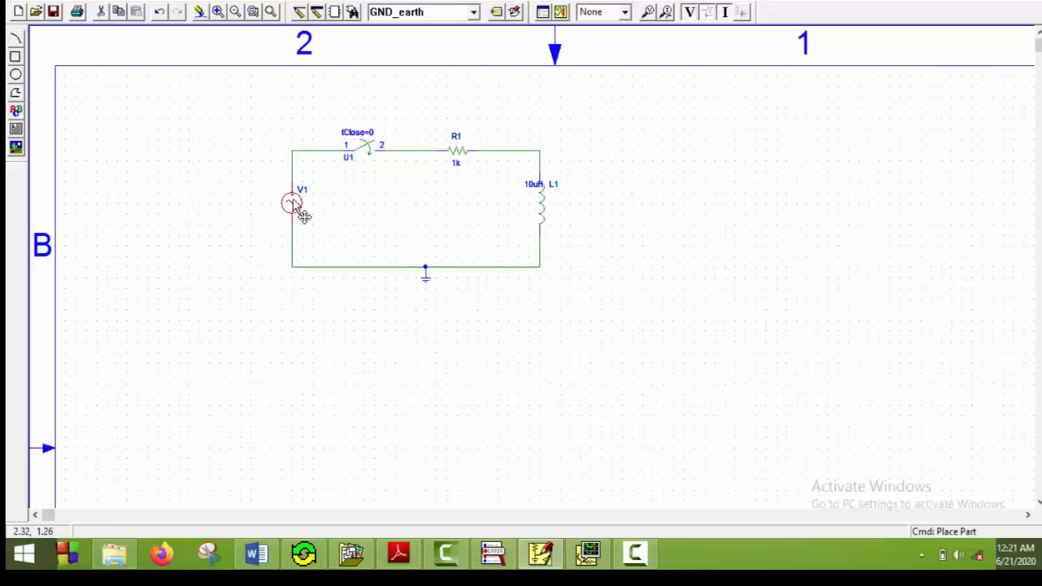
Set the sine source amplitude VAMPL to 300 and frequency FREQ to 50.
double_click(292, 202)
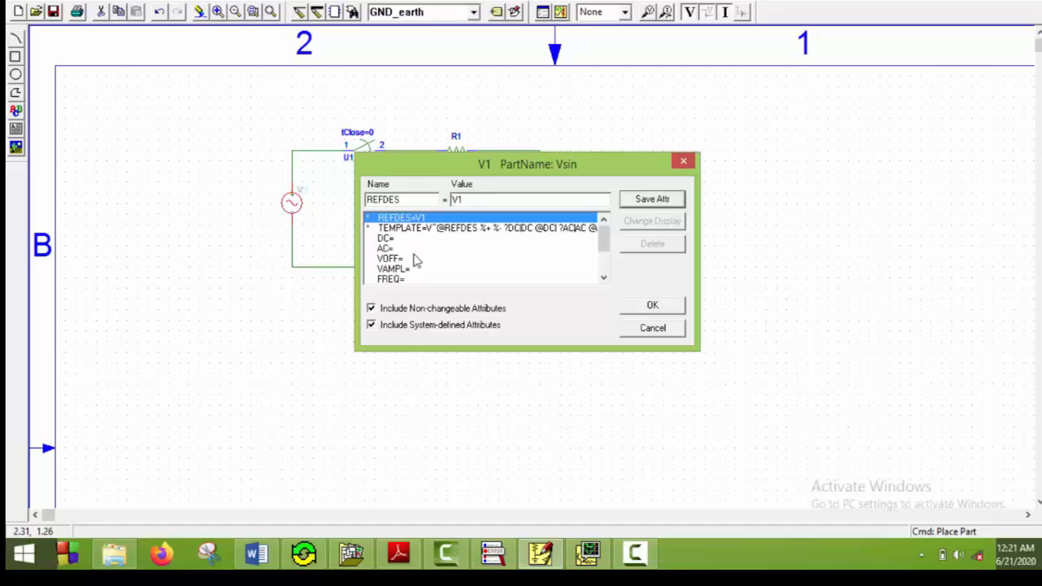
click(390, 258)
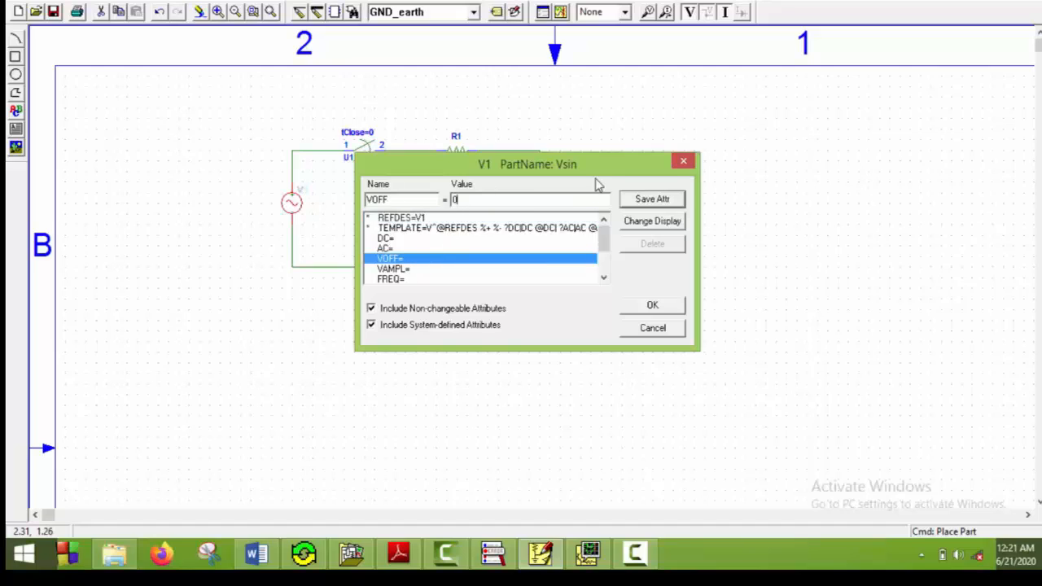
click(393, 269)
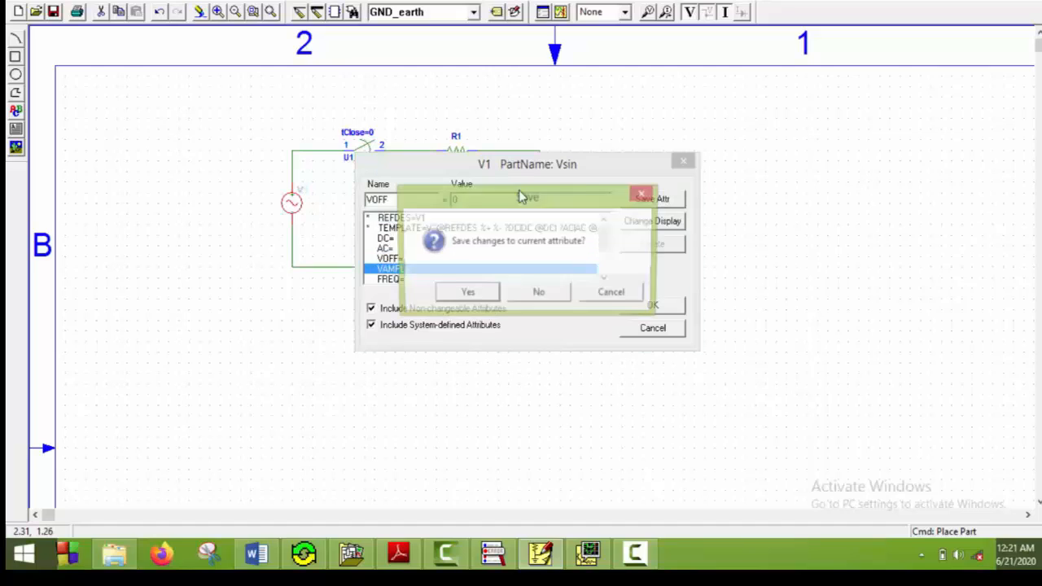
click(538, 292)
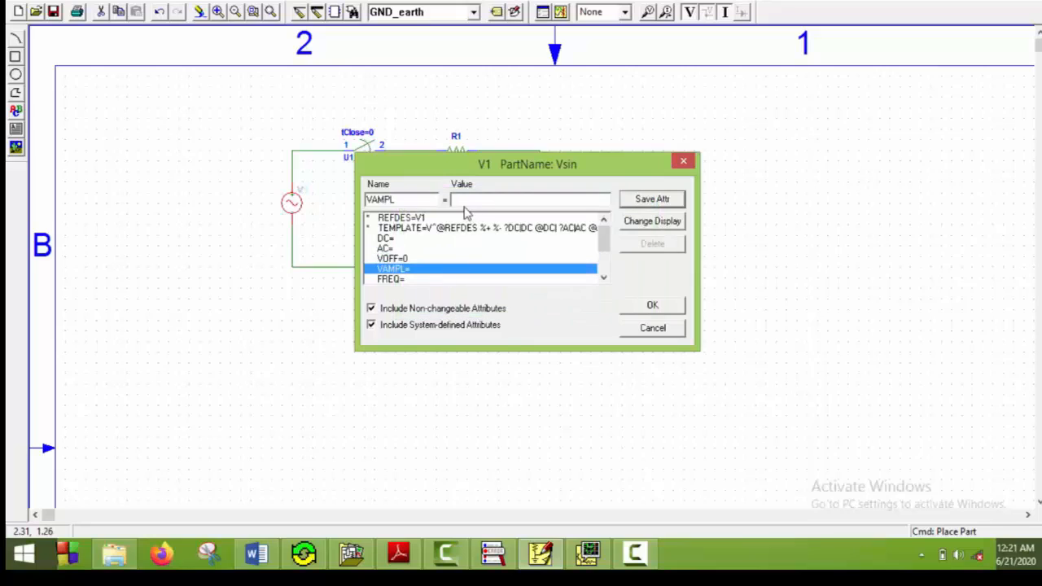
text(3)
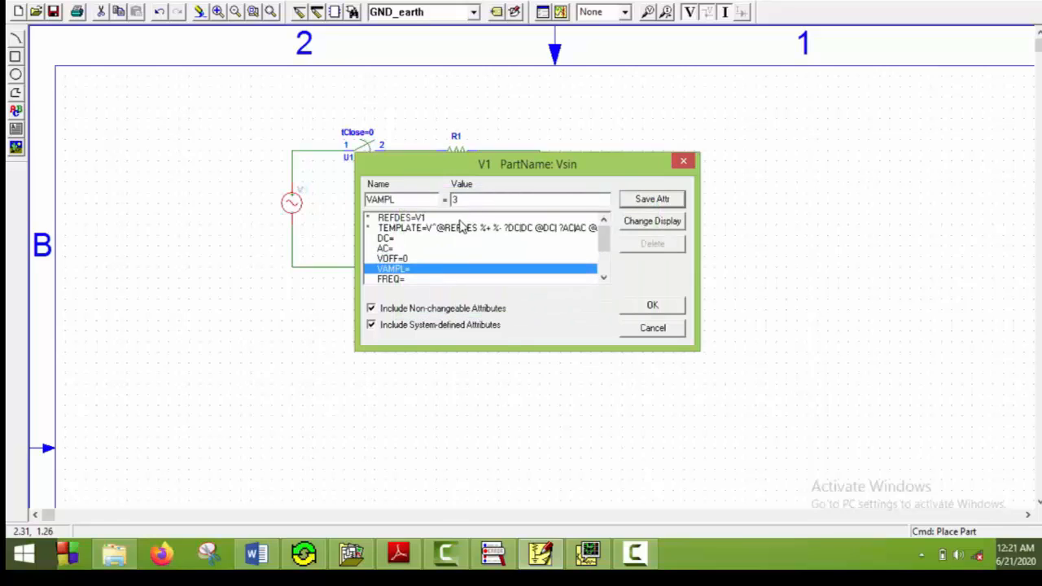
text(00)
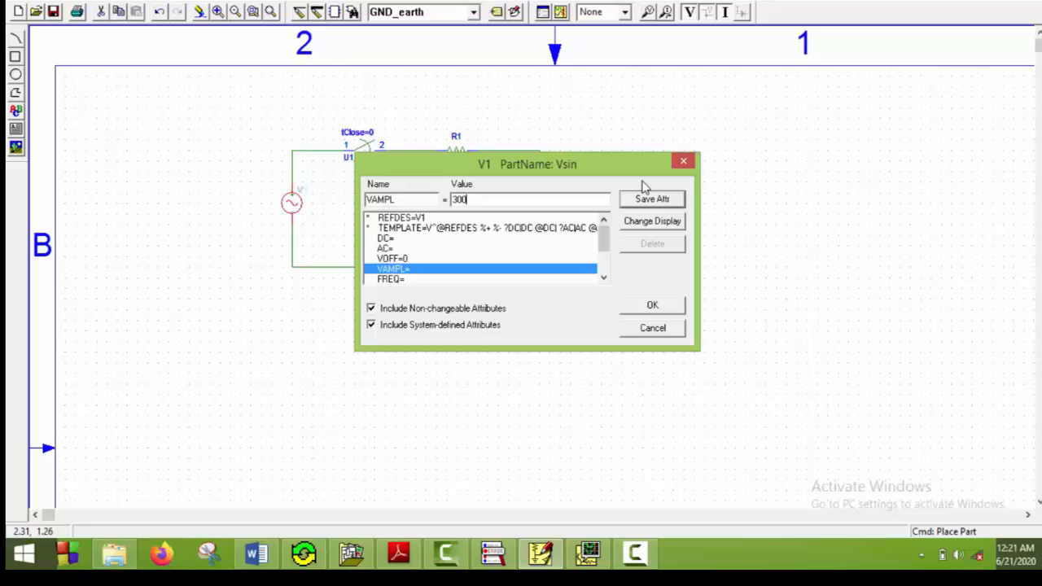
click(391, 280)
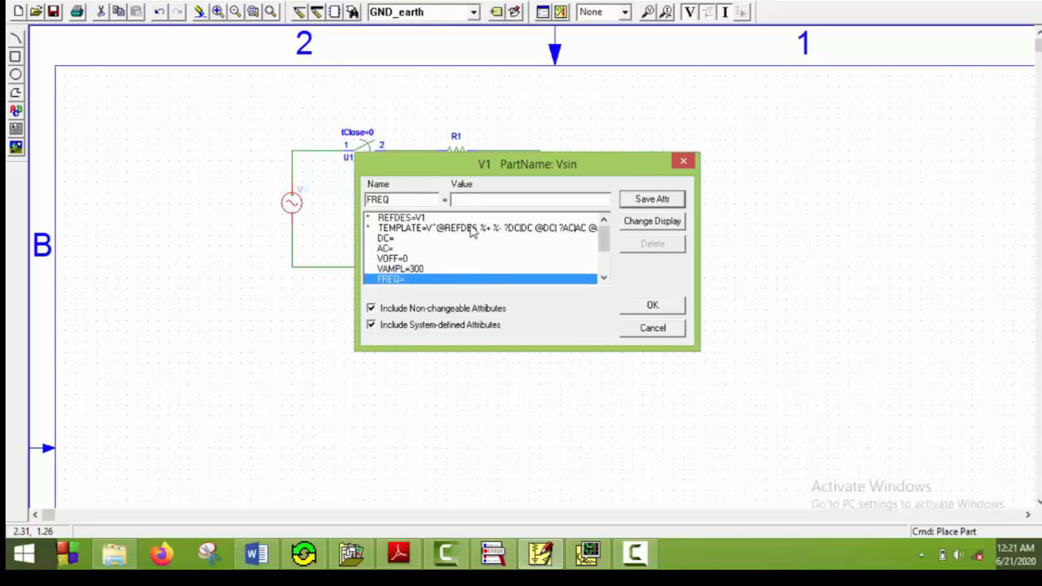
text(50)
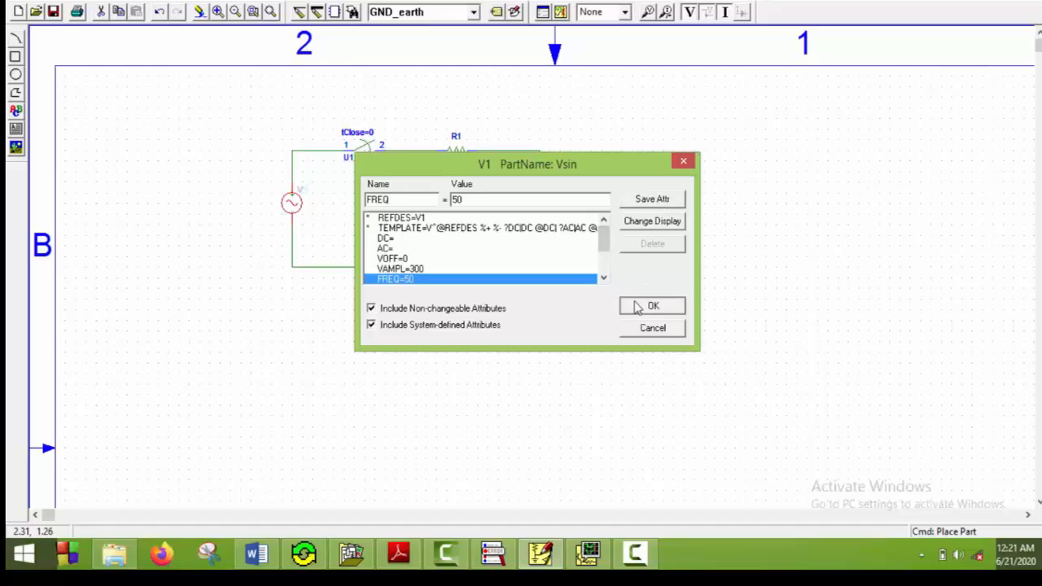
click(652, 305)
text(1)
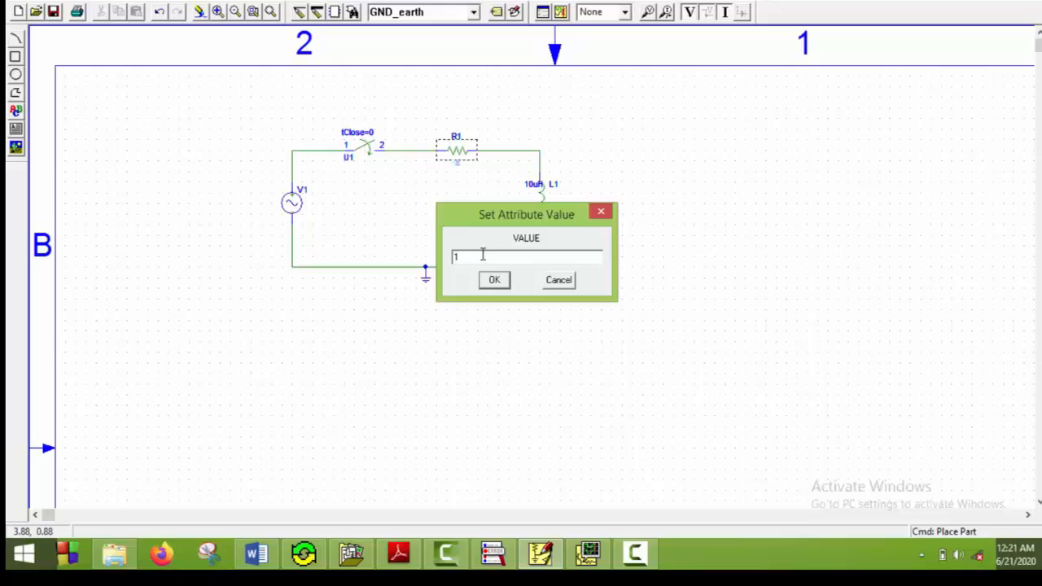
Set the resistor value to 1 and the inductor value to 10m.
click(493, 279)
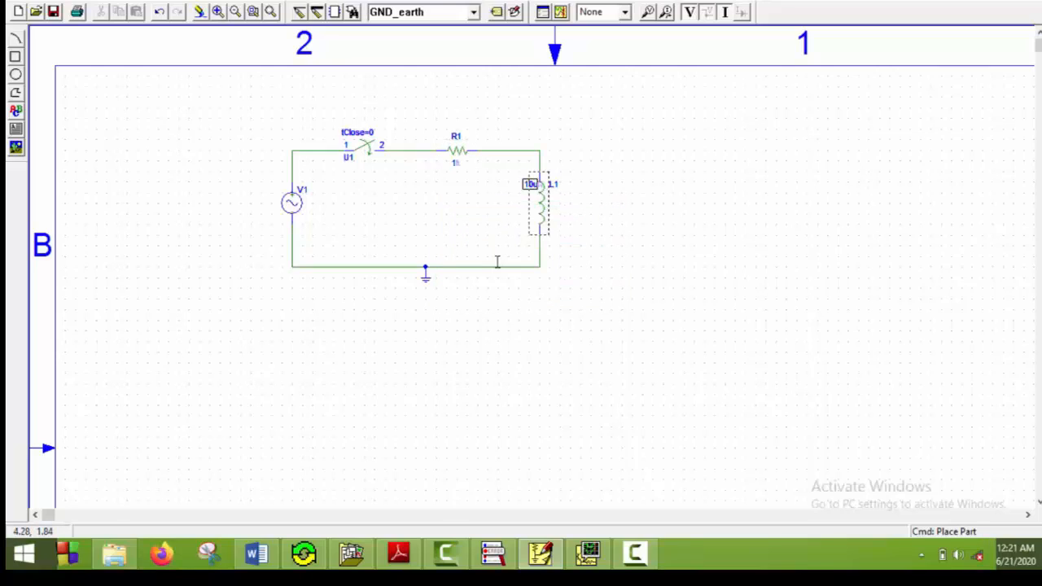
double_click(532, 184)
text(10m)
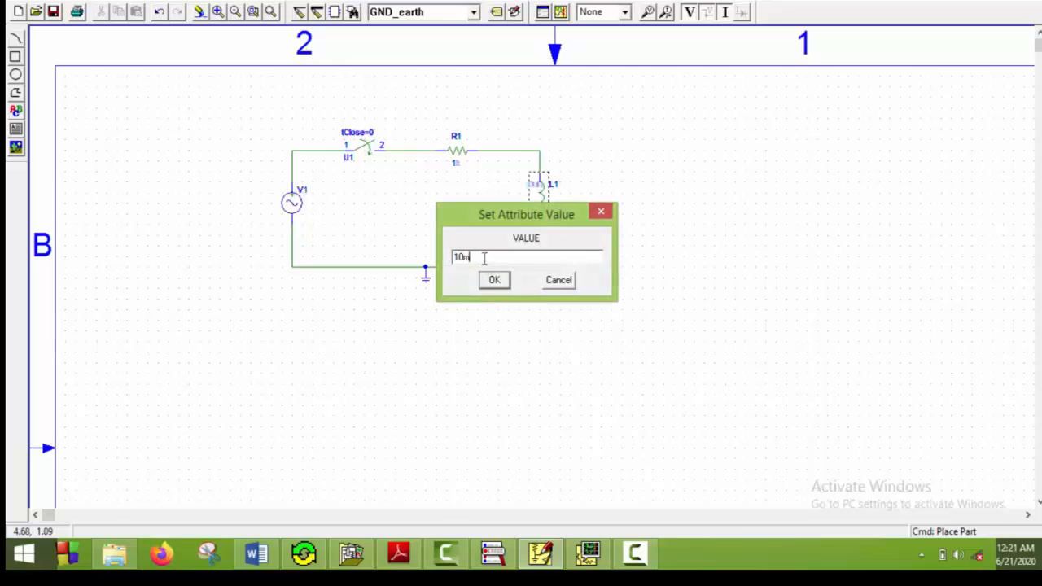
click(494, 279)
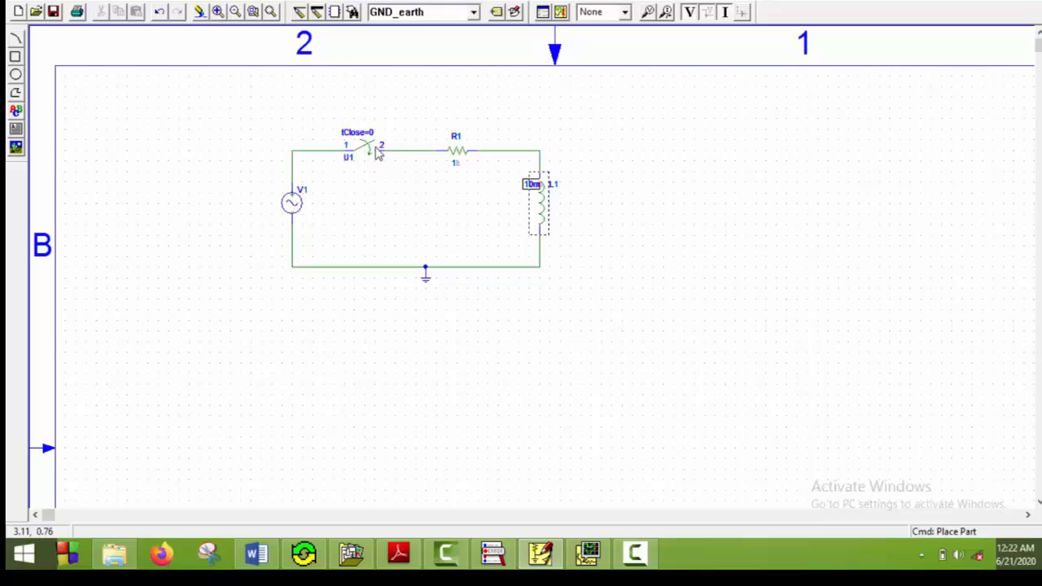
mouse_move(384, 193)
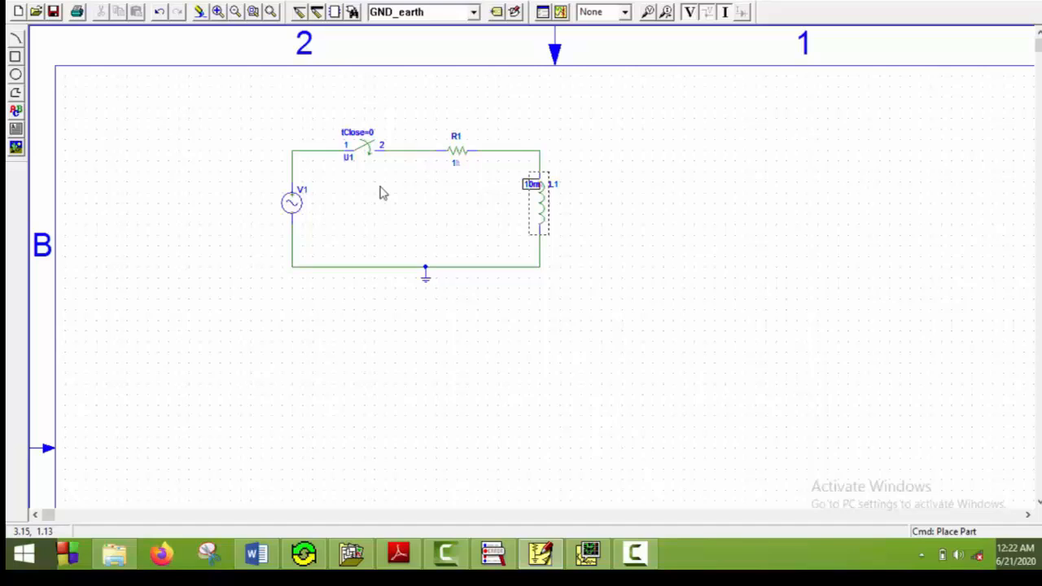
mouse_move(621, 207)
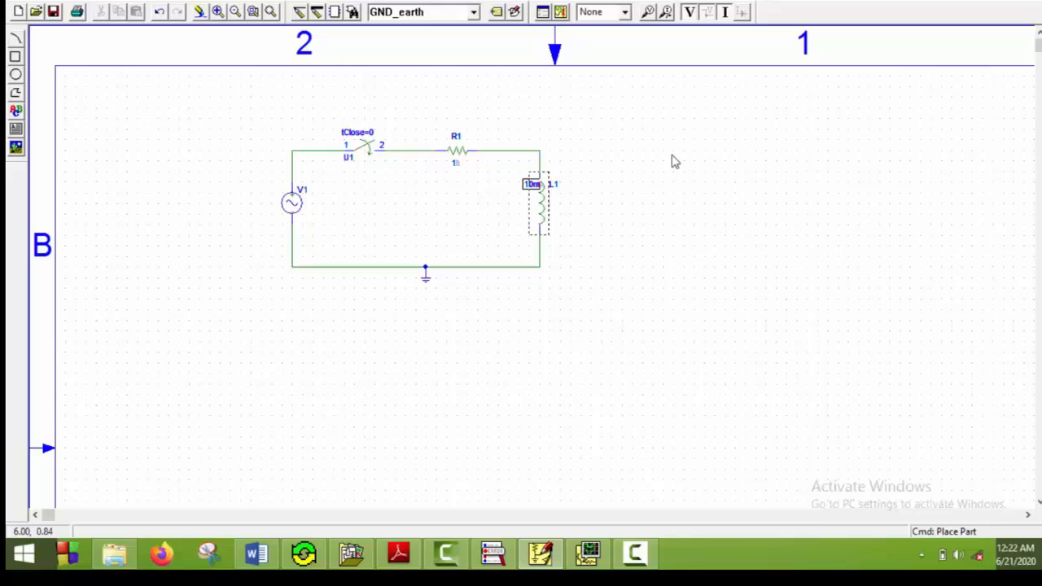
mouse_move(542, 11)
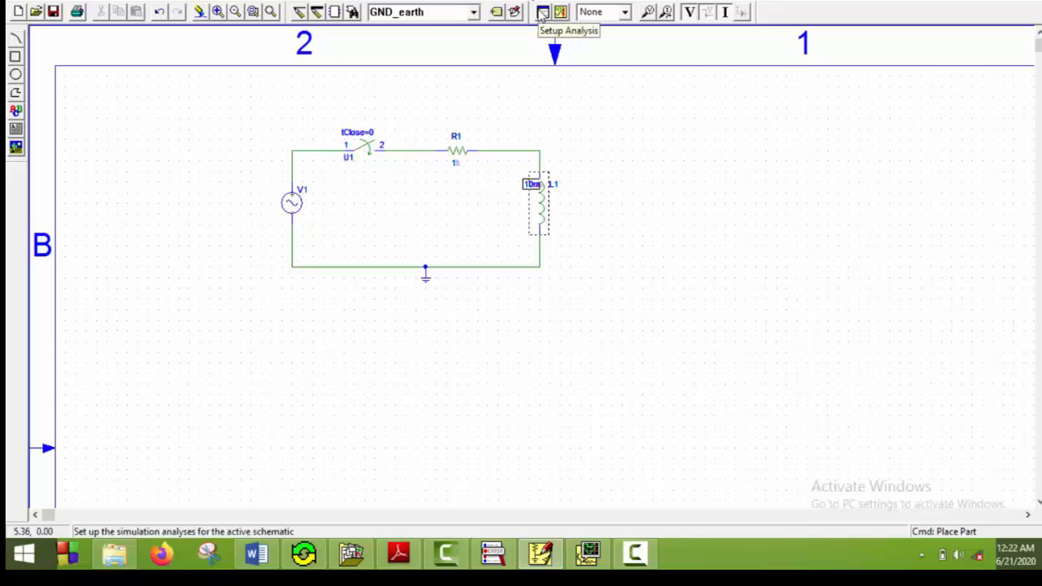
Open Analysis Setup and its Transient settings dialog.
click(543, 12)
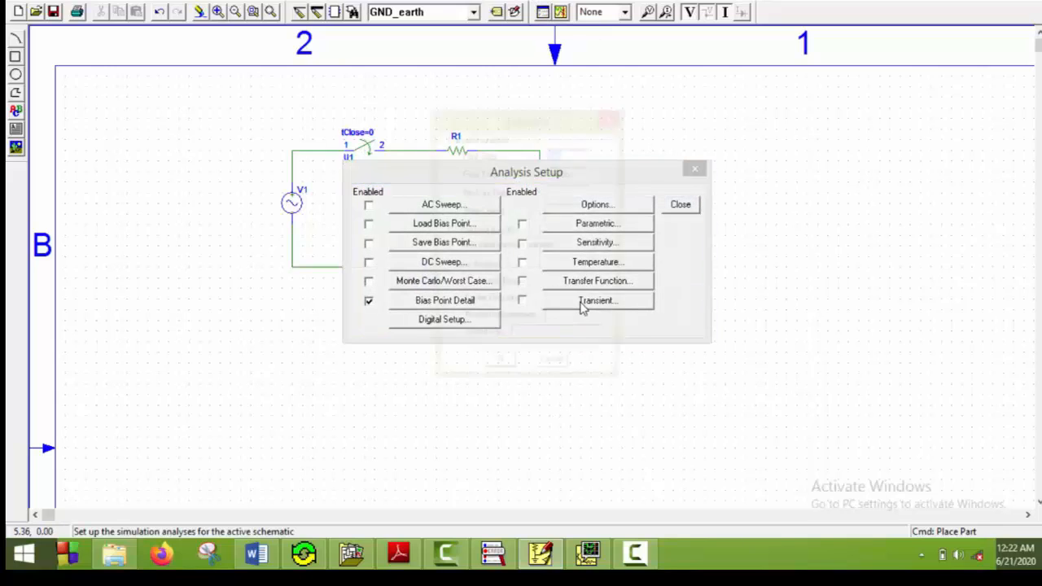
click(597, 300)
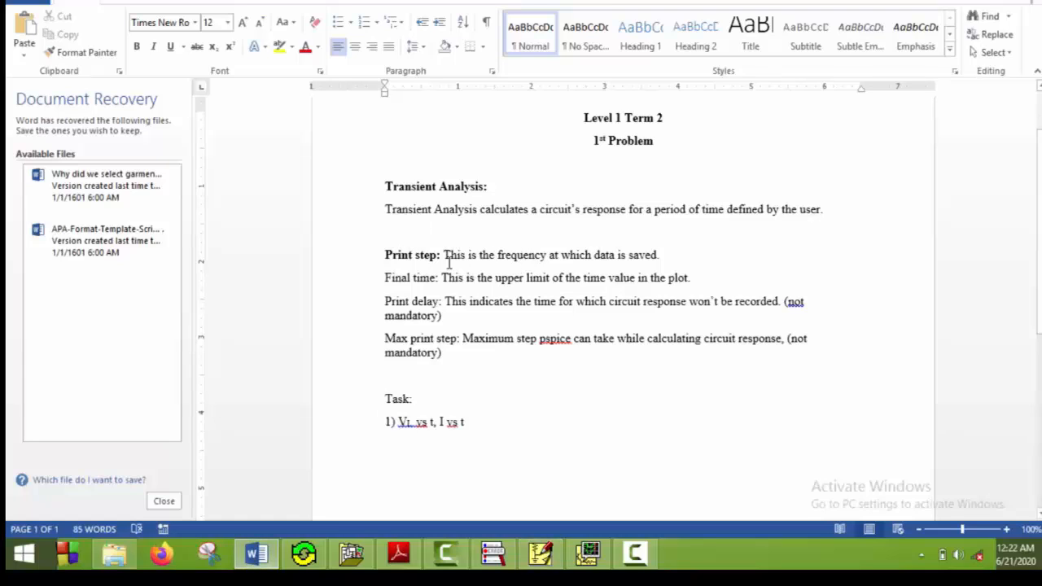
key(enter)
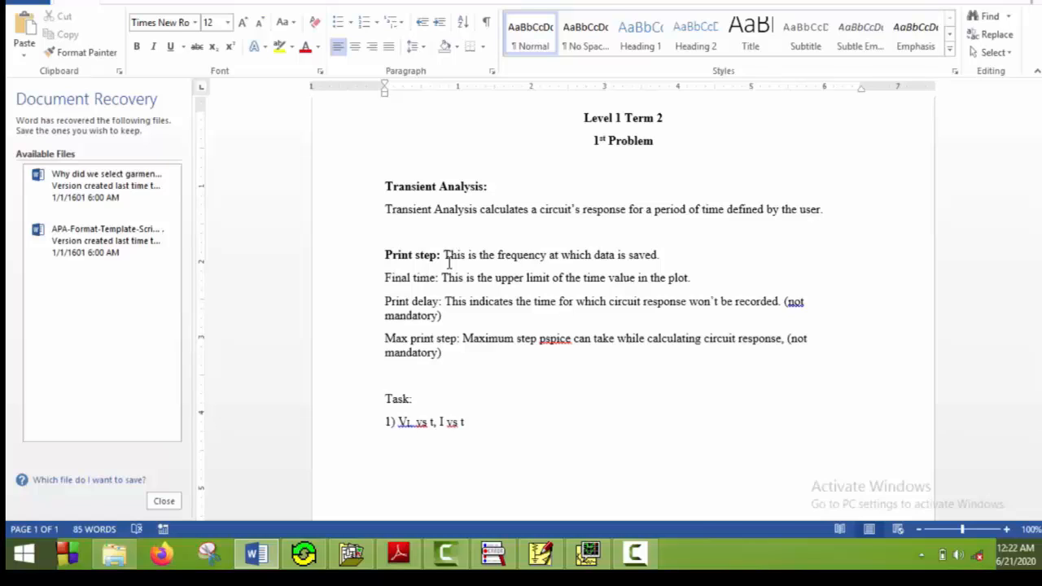
key(enter)
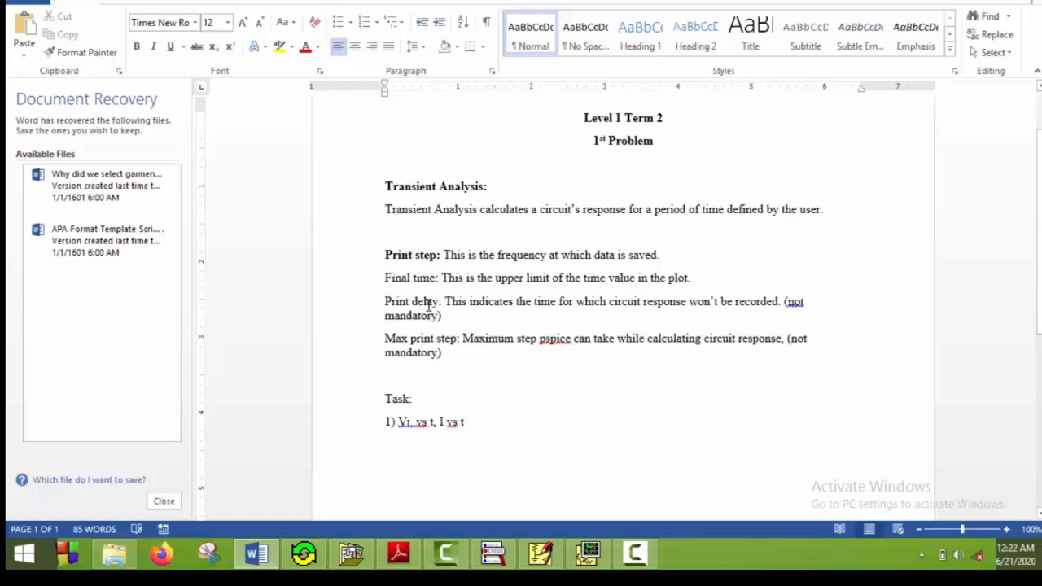
key(enter)
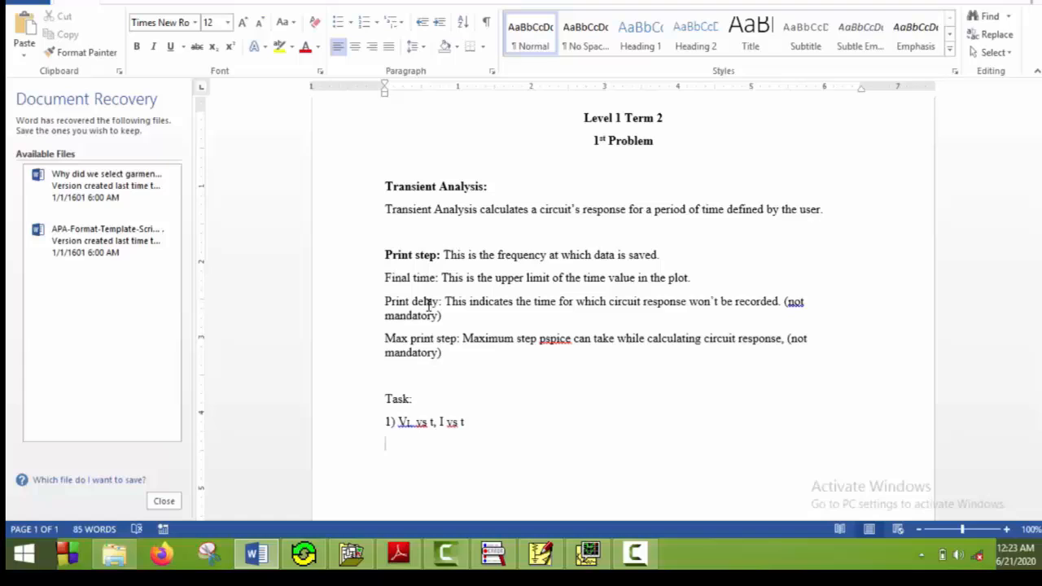
mouse_move(452, 340)
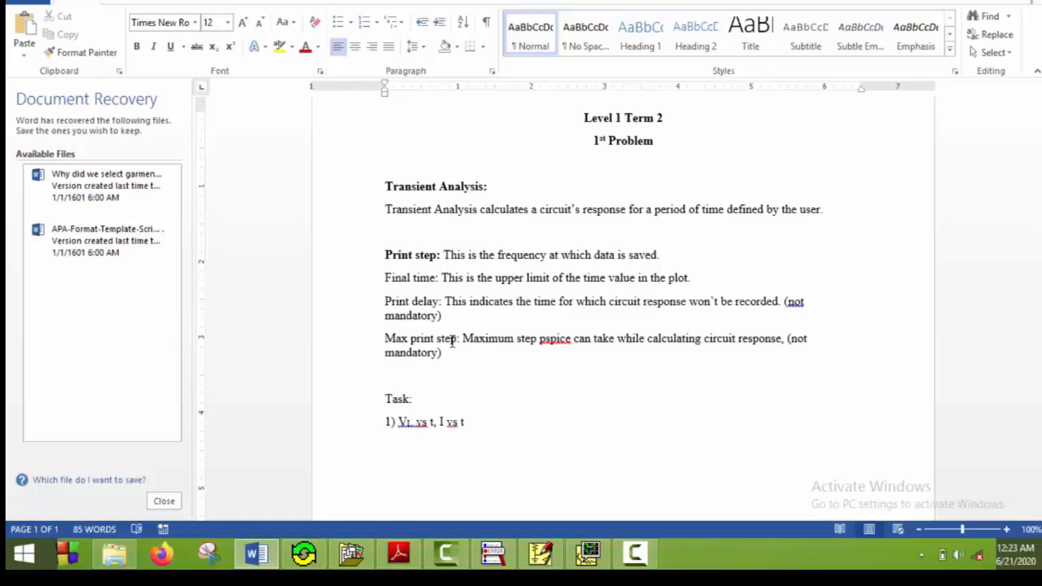
key(enter)
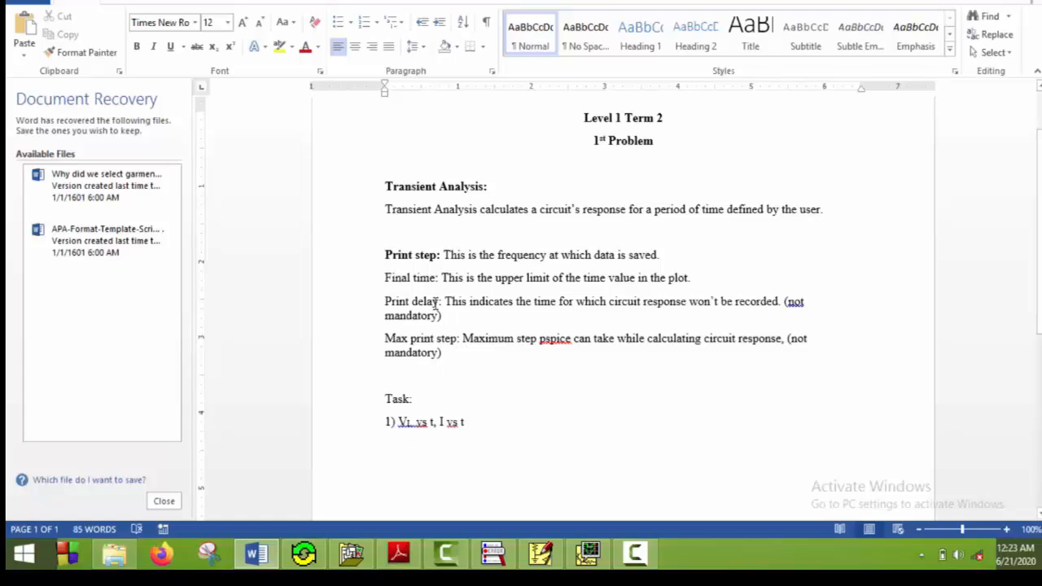
mouse_move(433, 513)
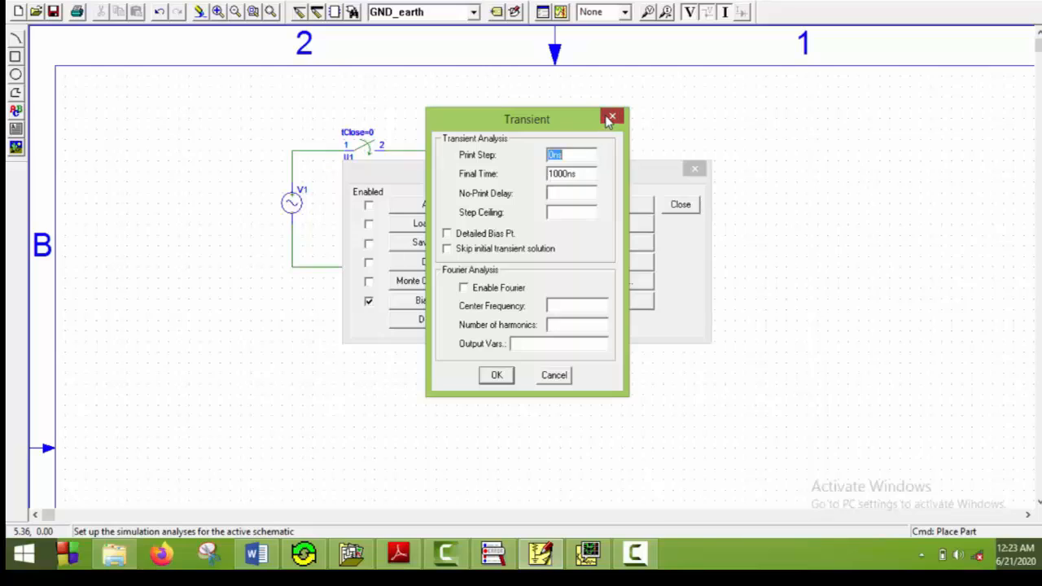
Close the Transient dialog and Analysis Setup without changes.
click(613, 118)
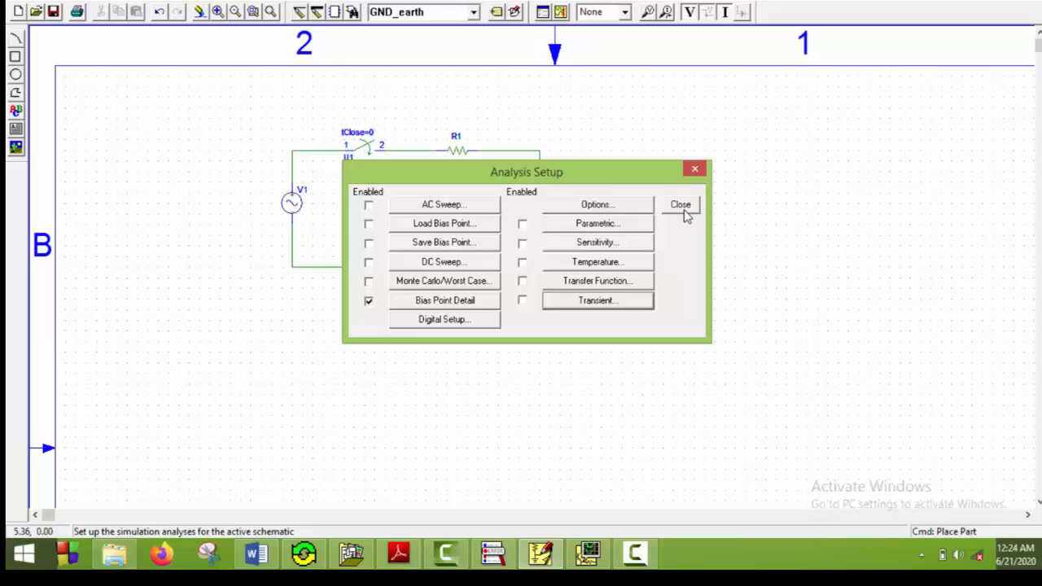
click(680, 205)
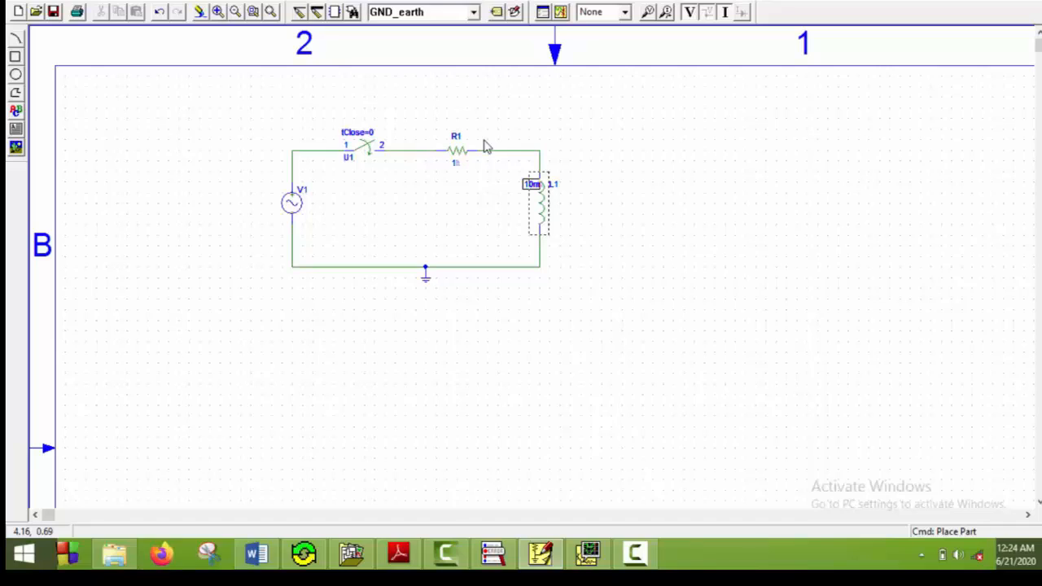
mouse_move(487, 177)
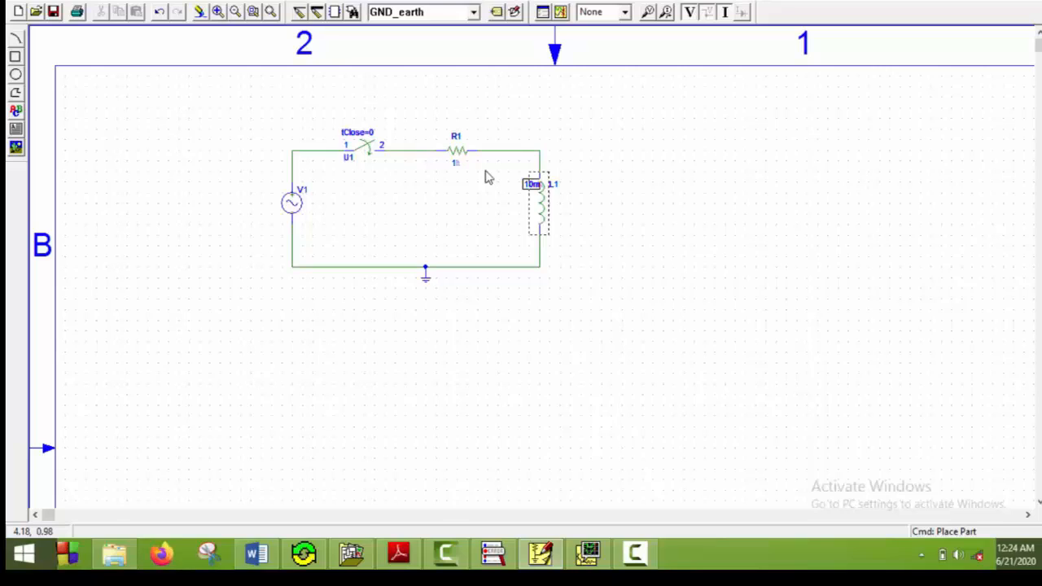
mouse_move(475, 197)
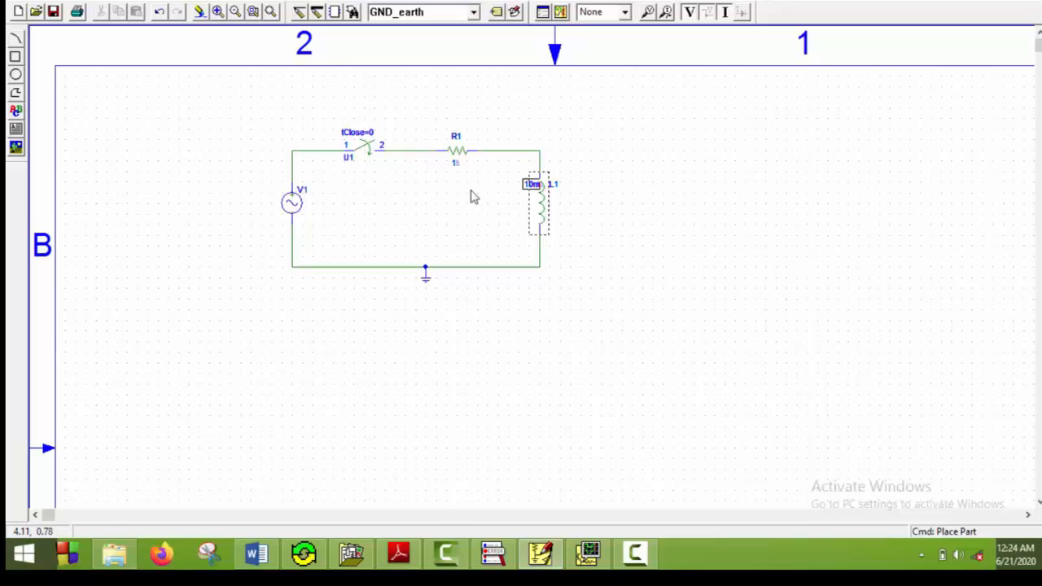
mouse_move(535, 200)
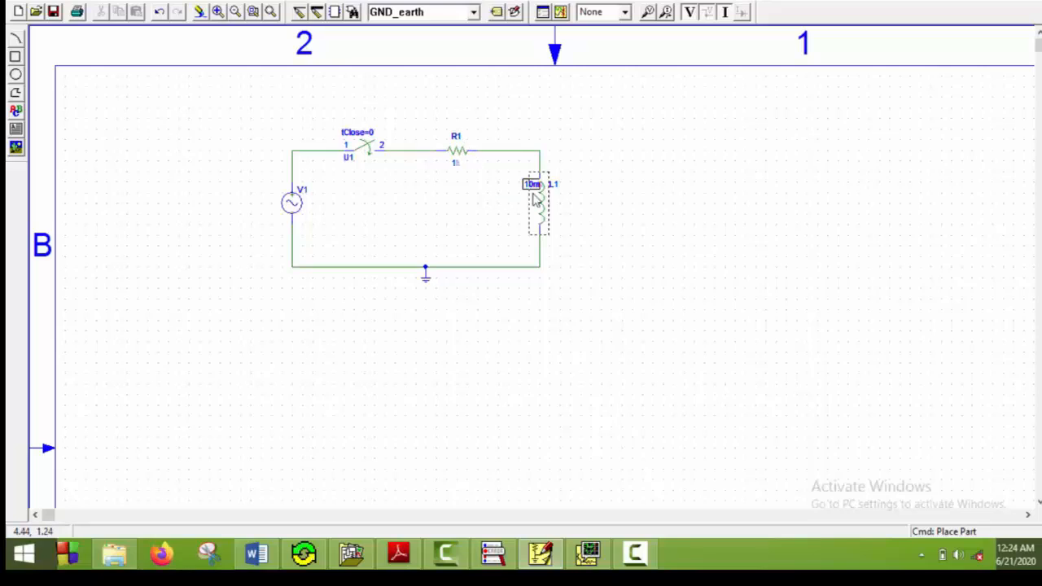
mouse_move(523, 204)
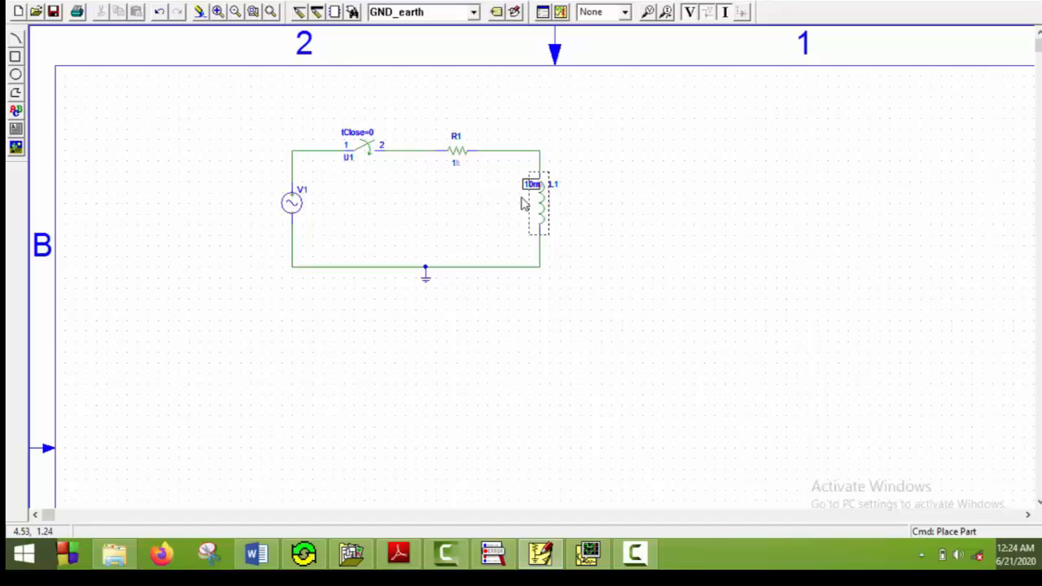
mouse_move(437, 176)
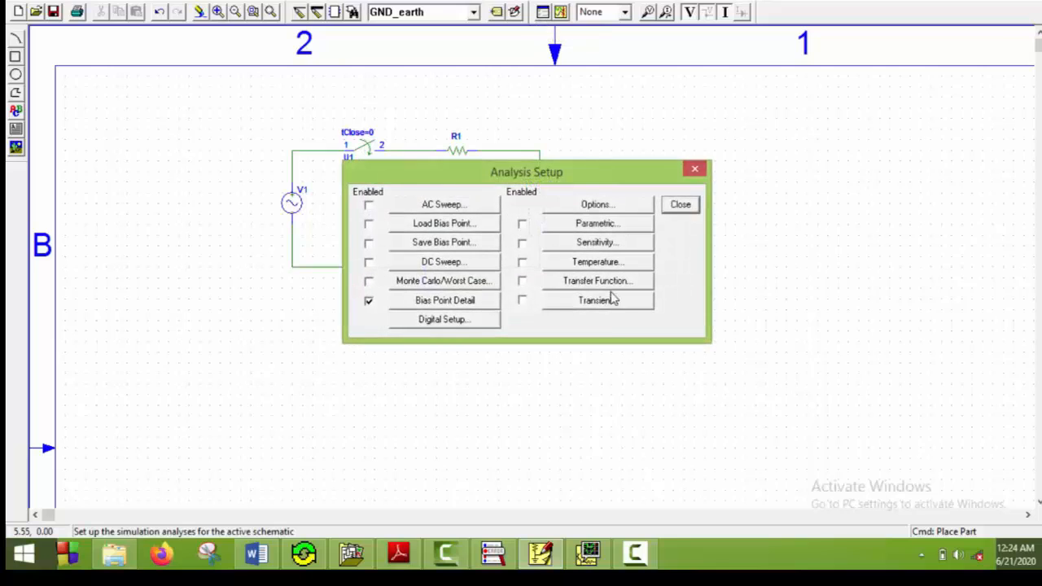
Set the transient analysis to a 60m final time with a 10u step, then close setup.
click(597, 300)
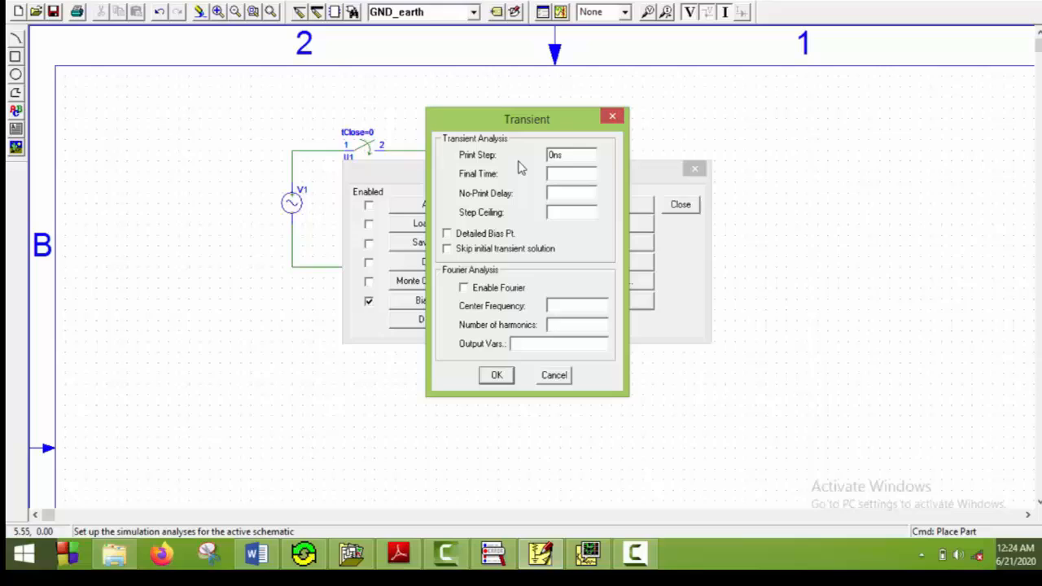
text(60m)
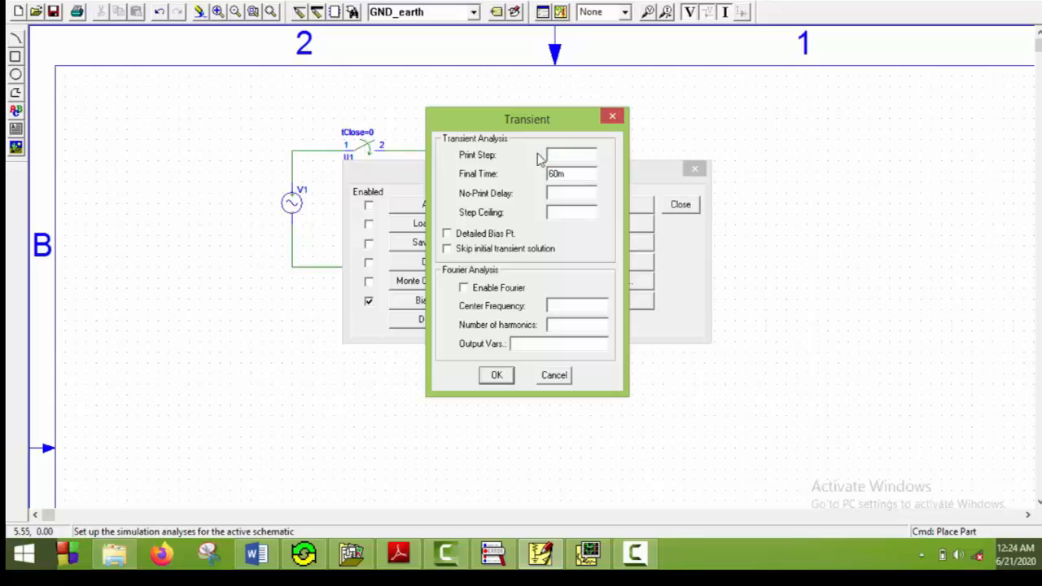
text(10u)
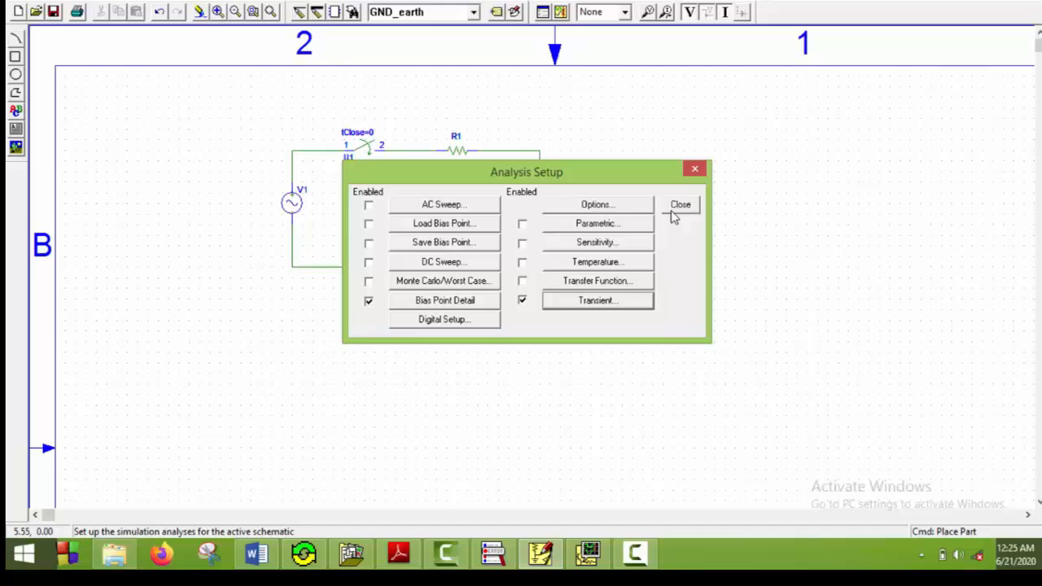
click(680, 204)
text(2)
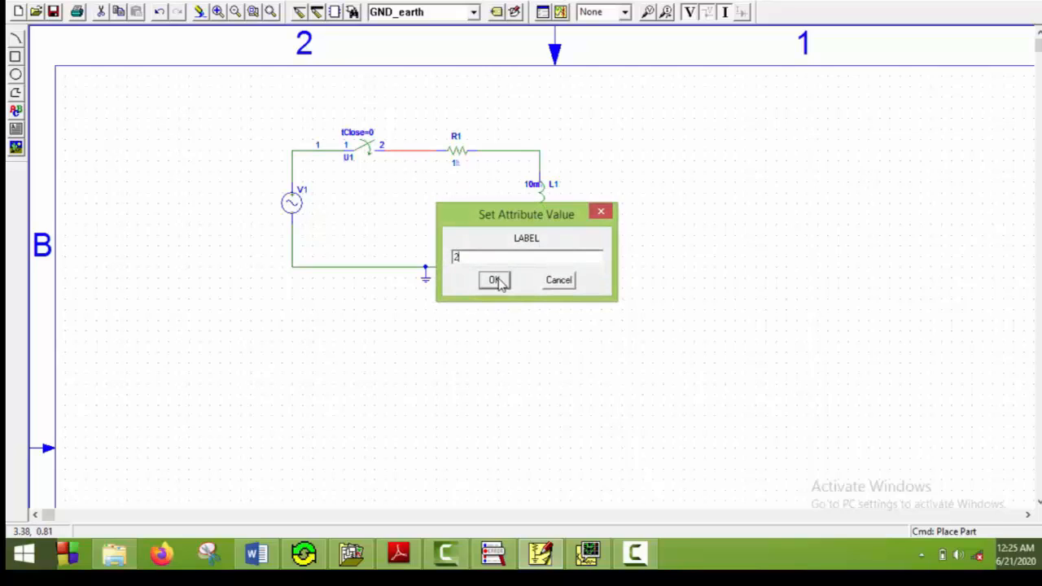
Confirm wire labels 2 and 3, then start the simulation.
click(494, 280)
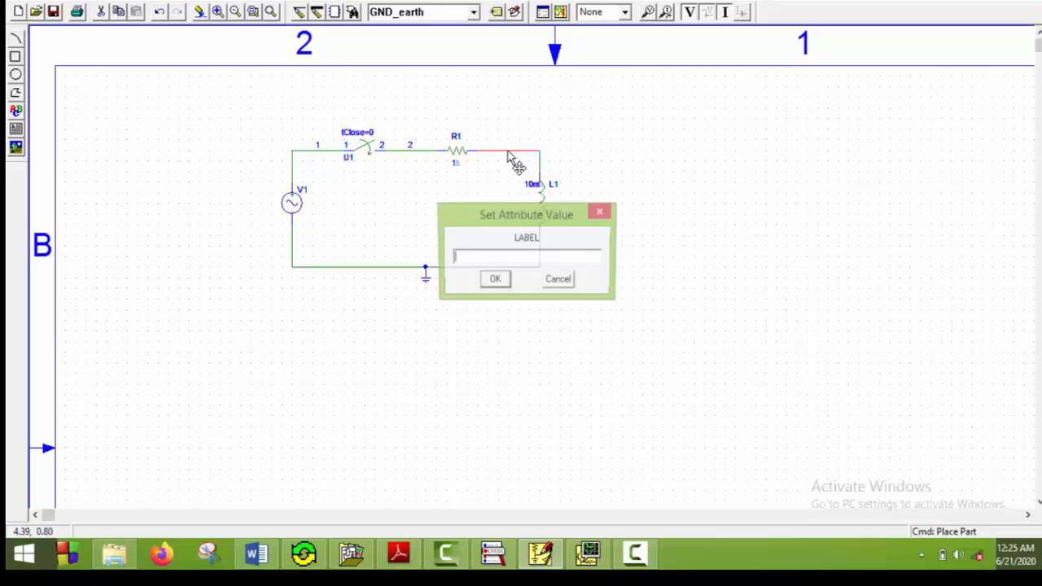
click(495, 279)
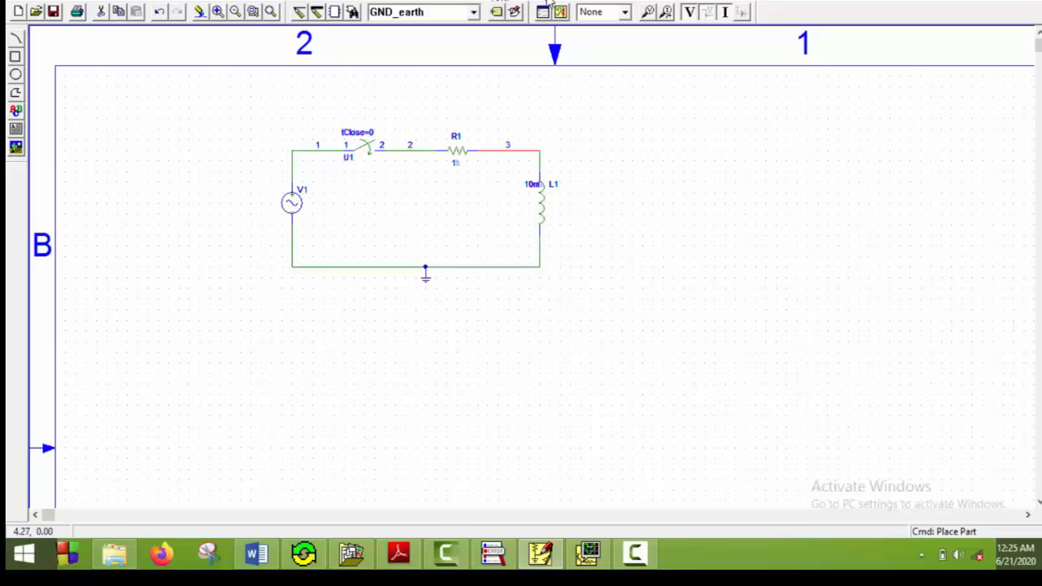
click(560, 11)
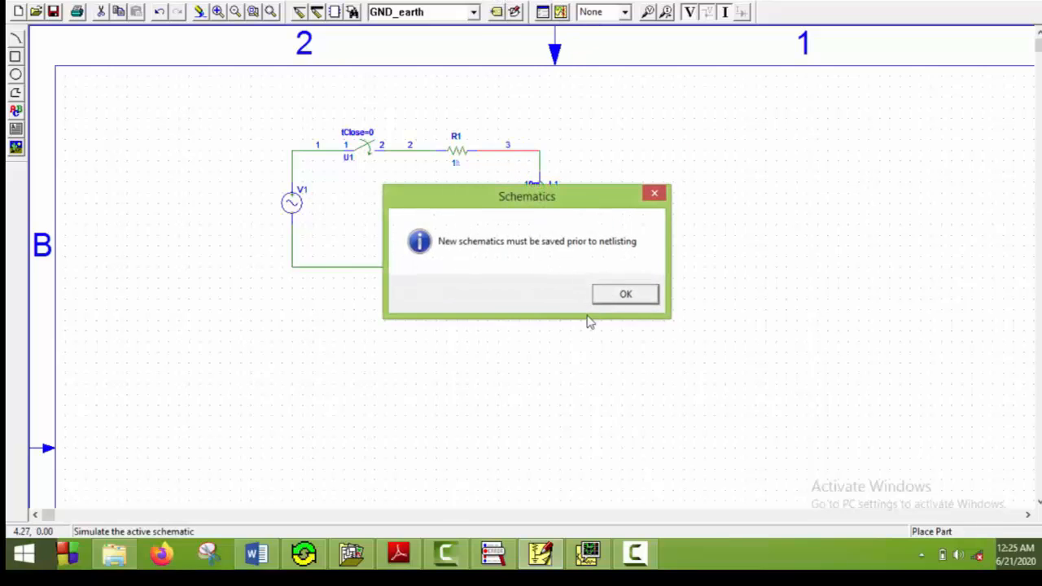
Save the schematic over Schematic2, let the simulation run, and open Add Traces in Probe.
click(626, 294)
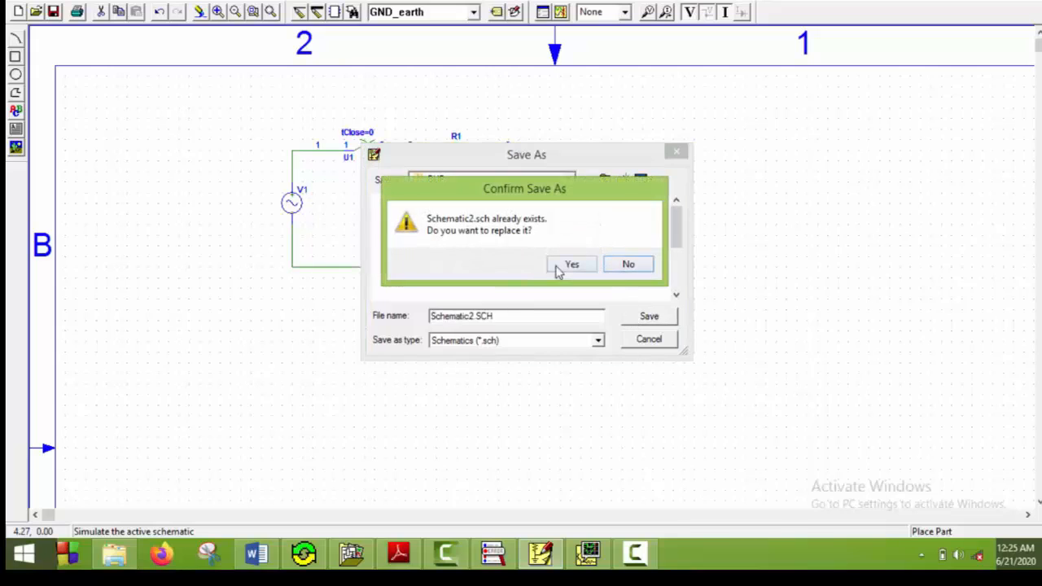
click(572, 264)
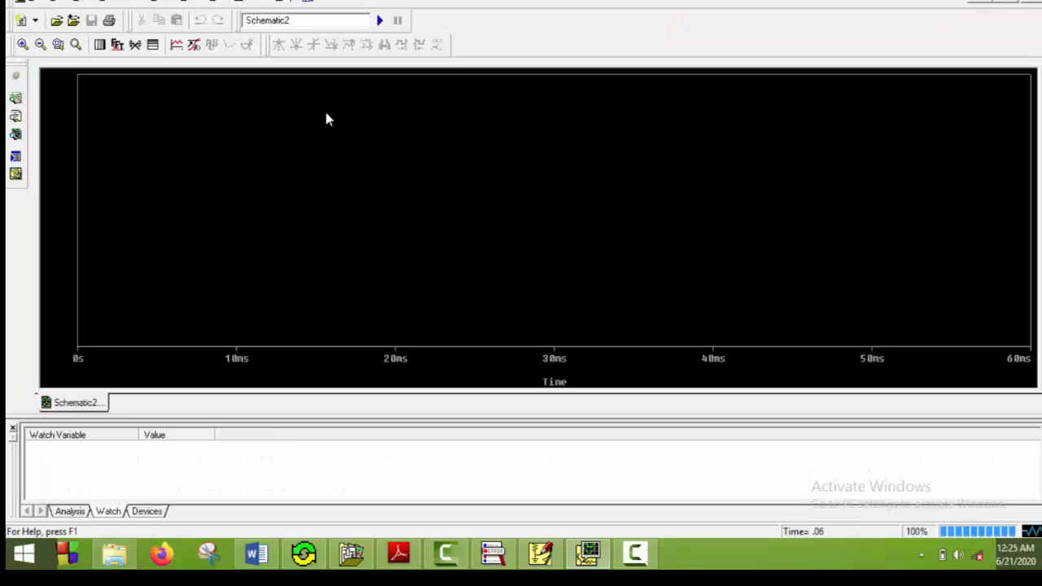
click(256, 555)
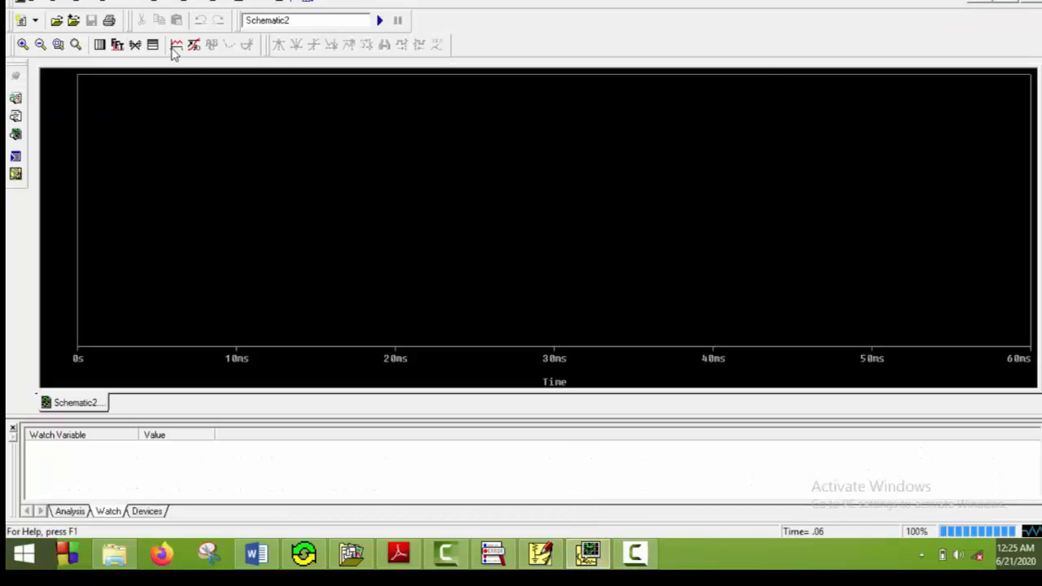
click(176, 45)
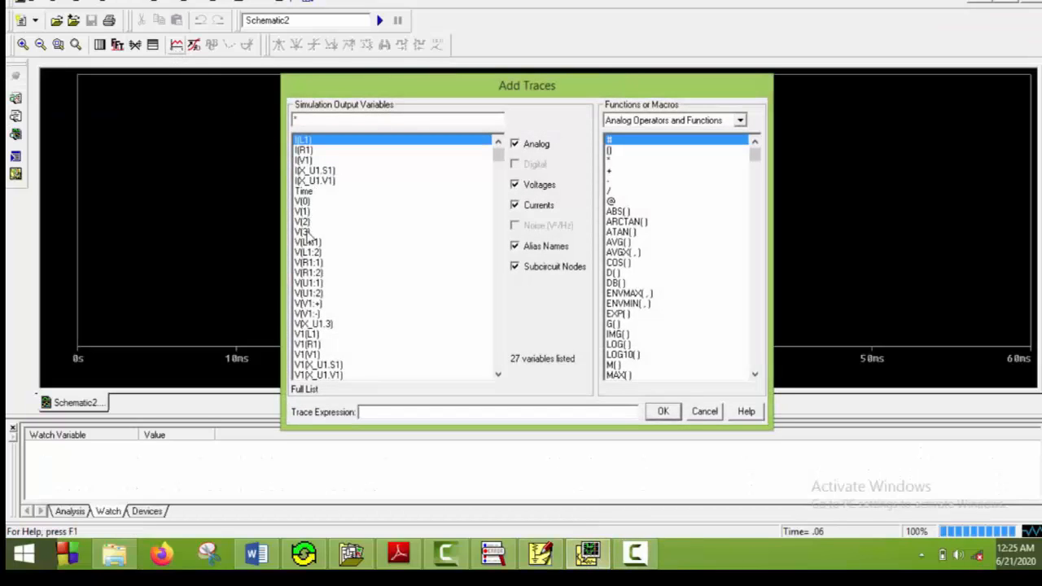
Add the V(3), I(R1) and V(1) traces to the Probe plot.
click(663, 411)
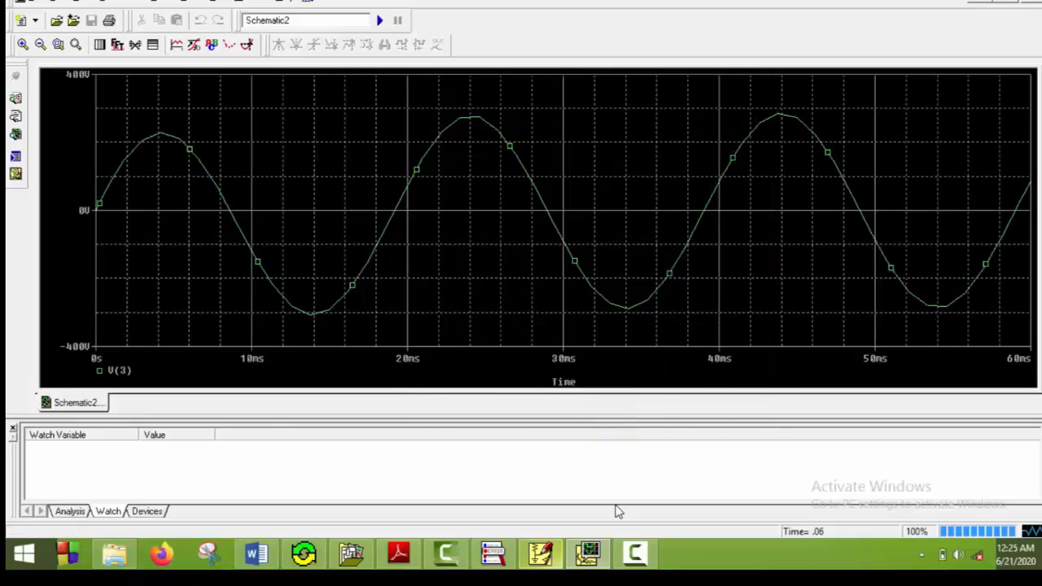
mouse_move(588, 553)
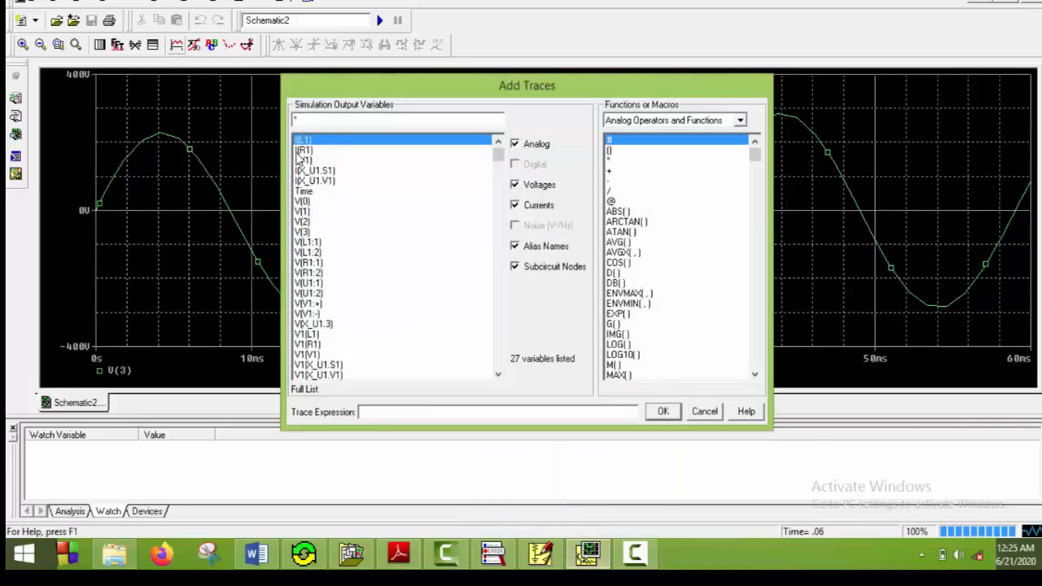
click(303, 150)
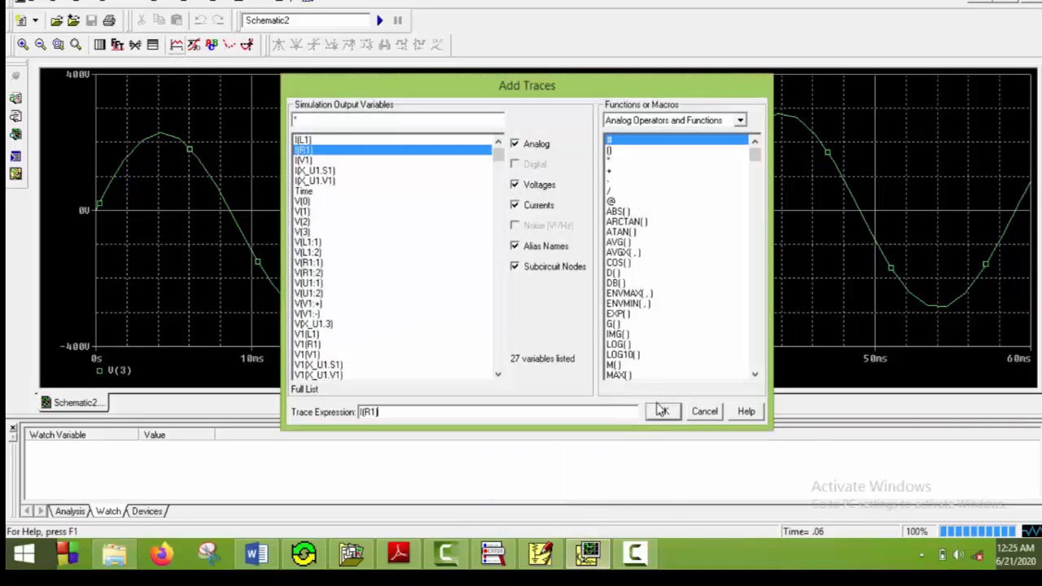
click(662, 411)
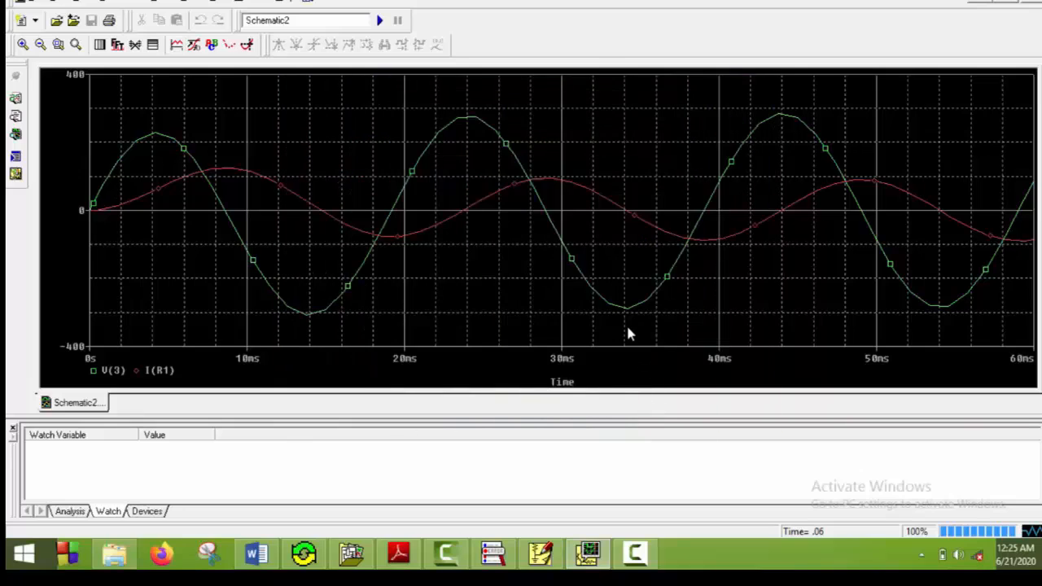
mouse_move(635, 435)
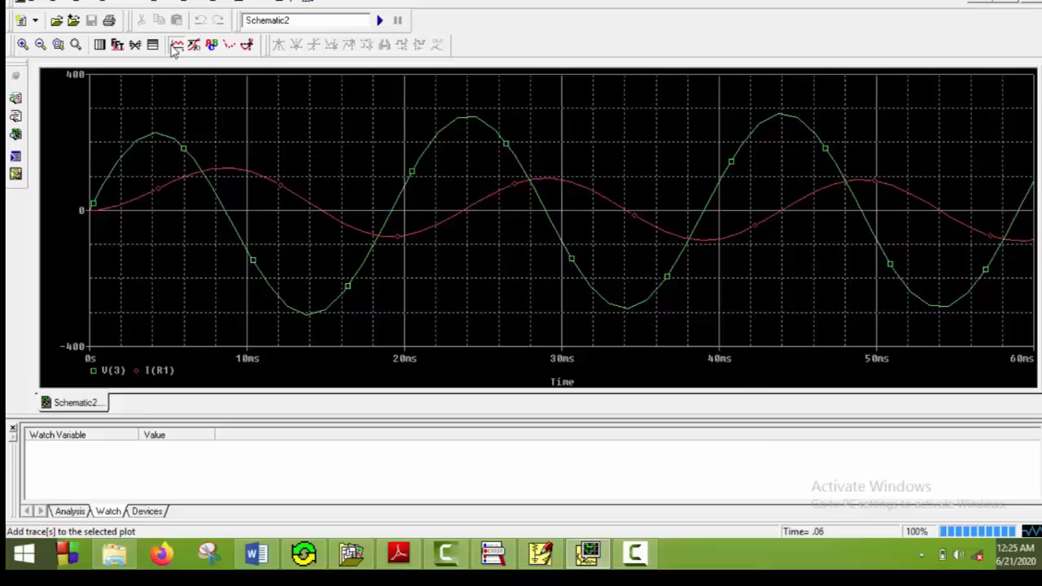
click(176, 45)
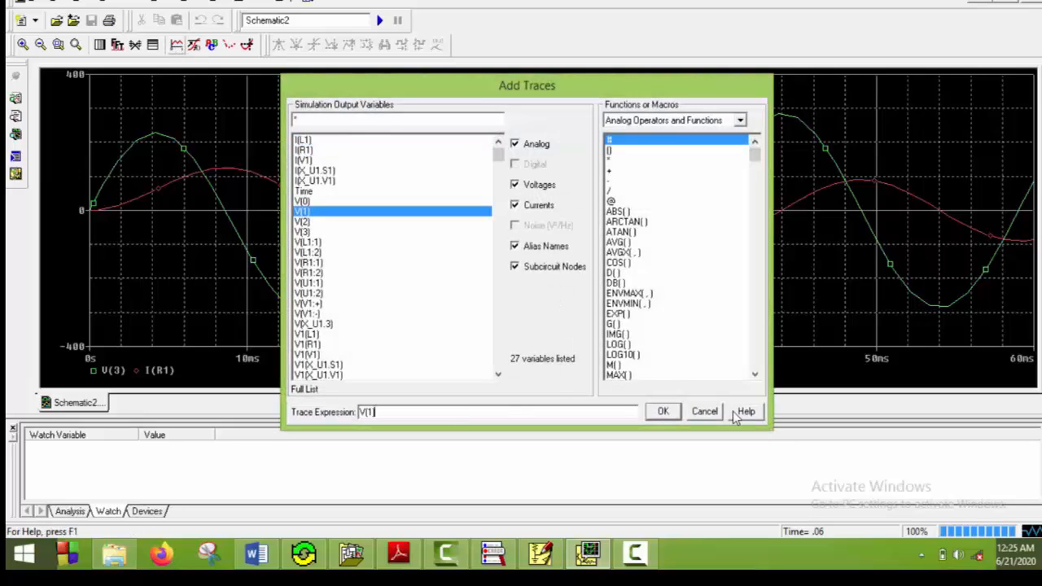
click(662, 411)
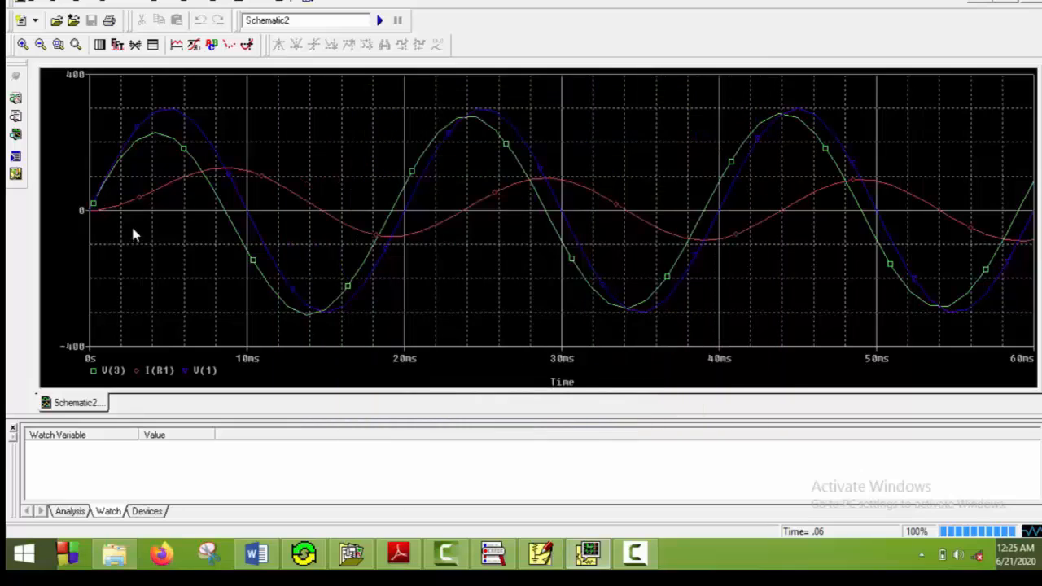
mouse_move(126, 370)
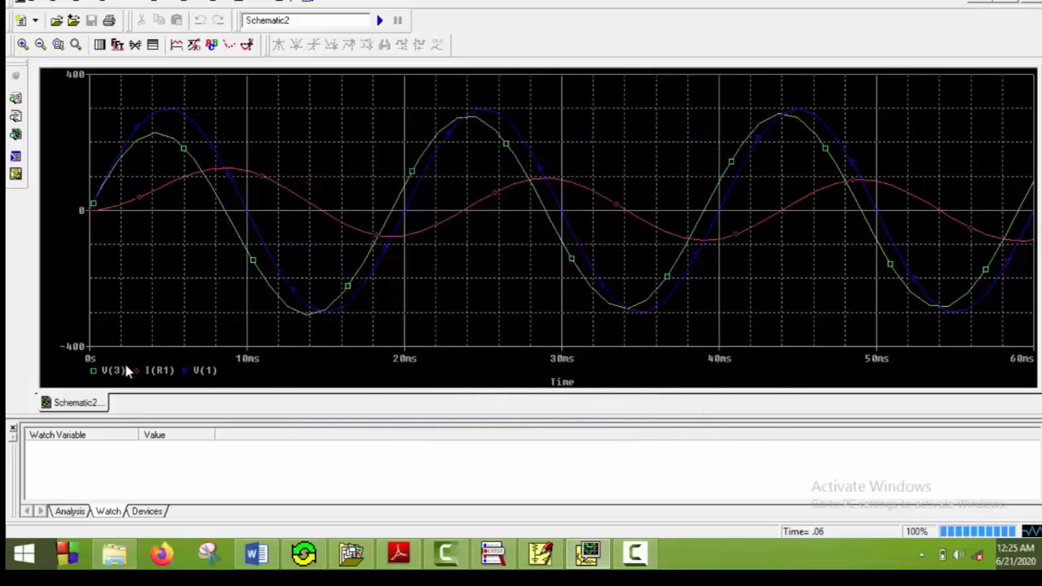
mouse_move(136, 332)
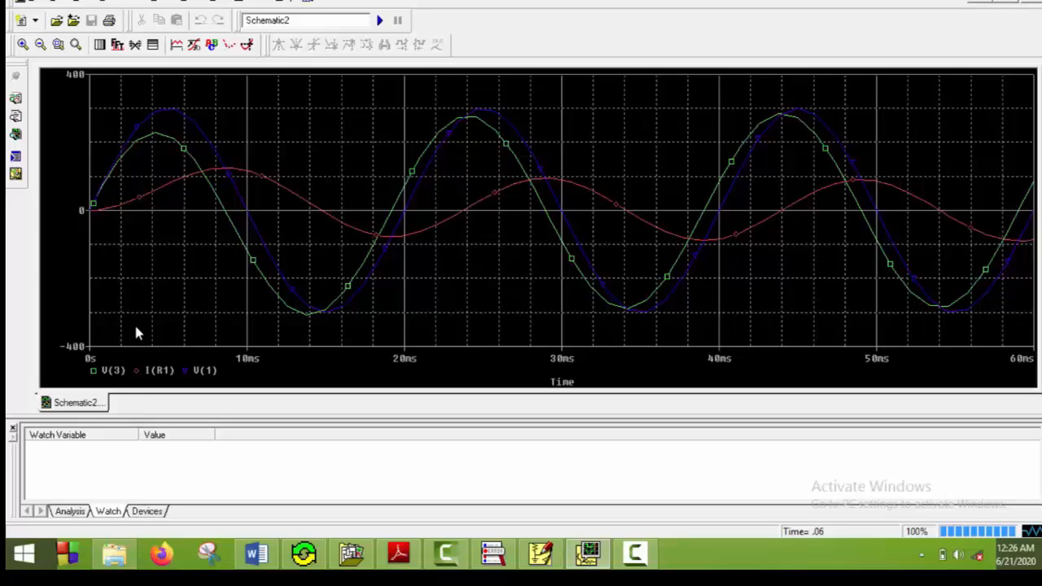
mouse_move(110, 207)
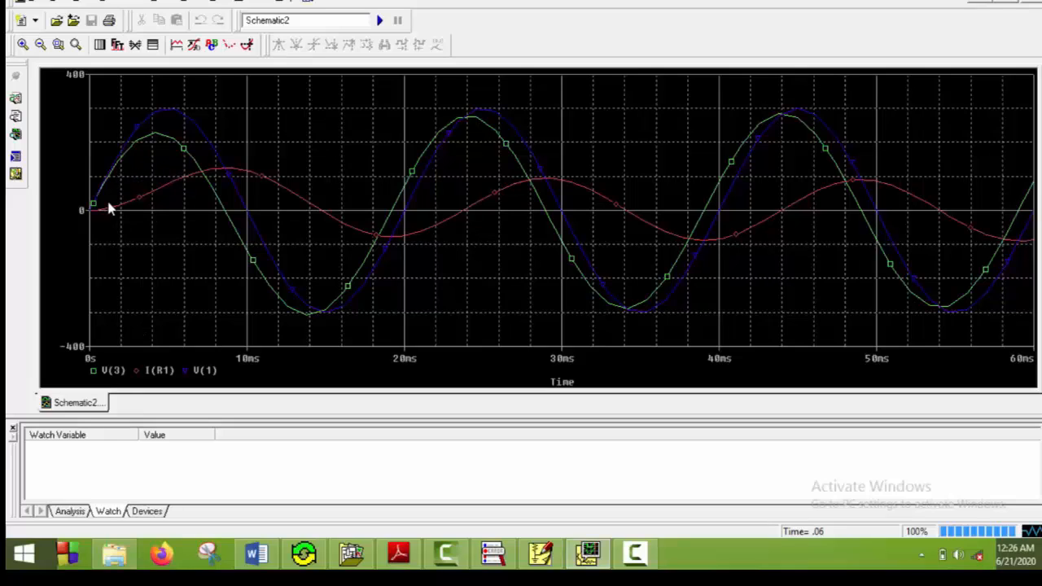
mouse_move(810, 152)
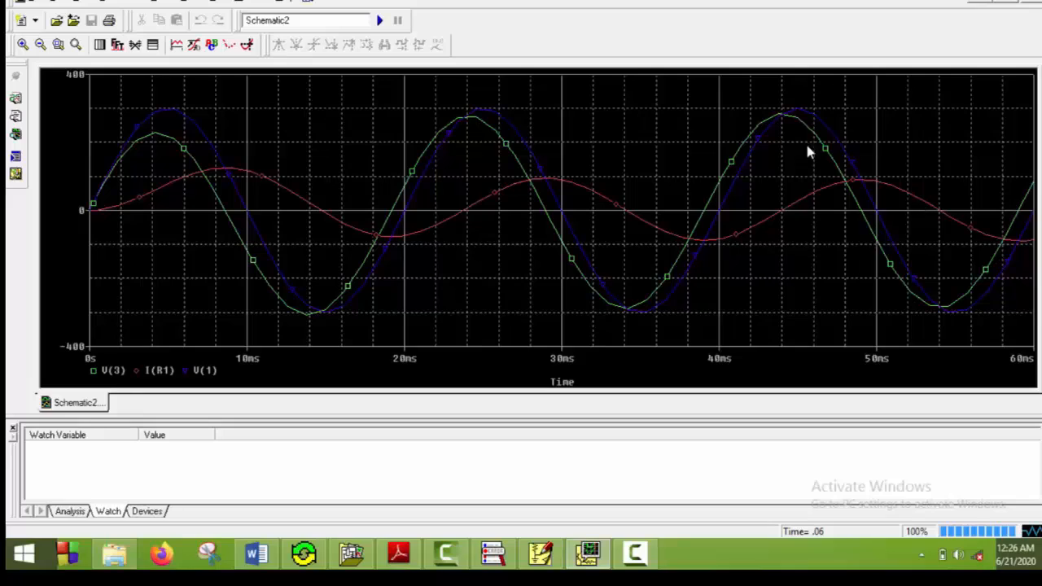
mouse_move(865, 295)
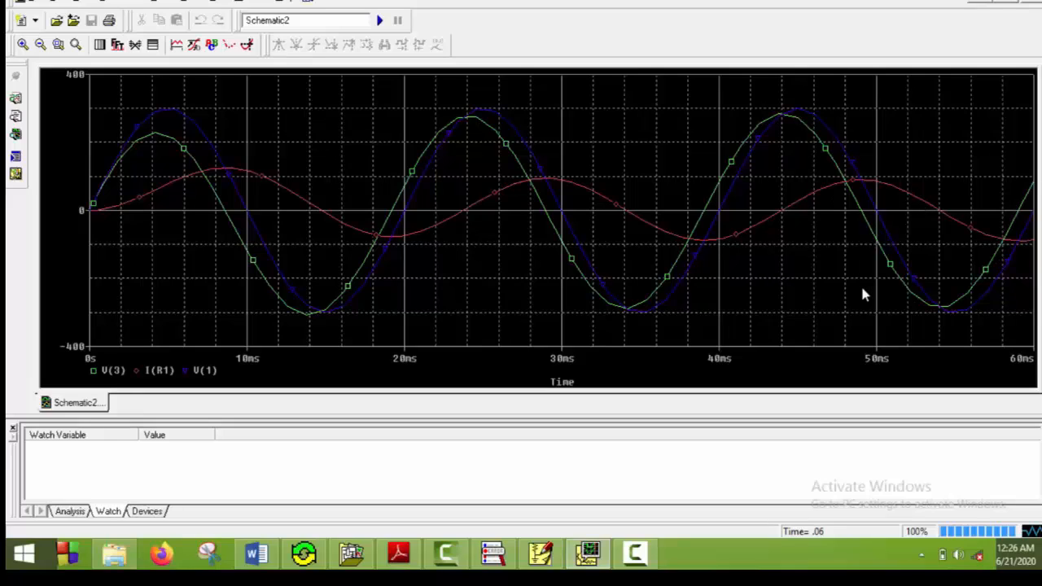
mouse_move(96, 185)
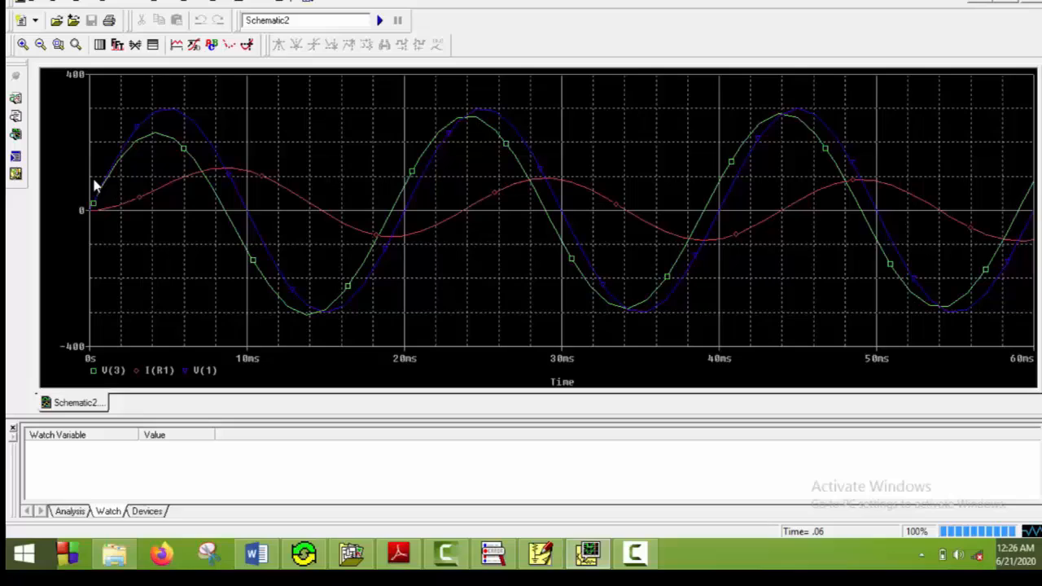
mouse_move(975, 212)
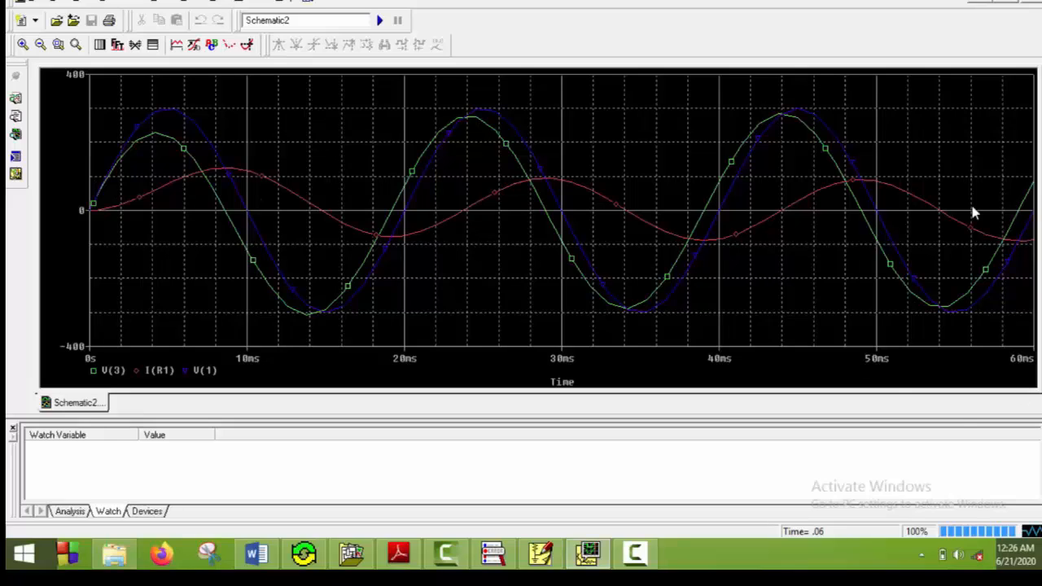
mouse_move(165, 116)
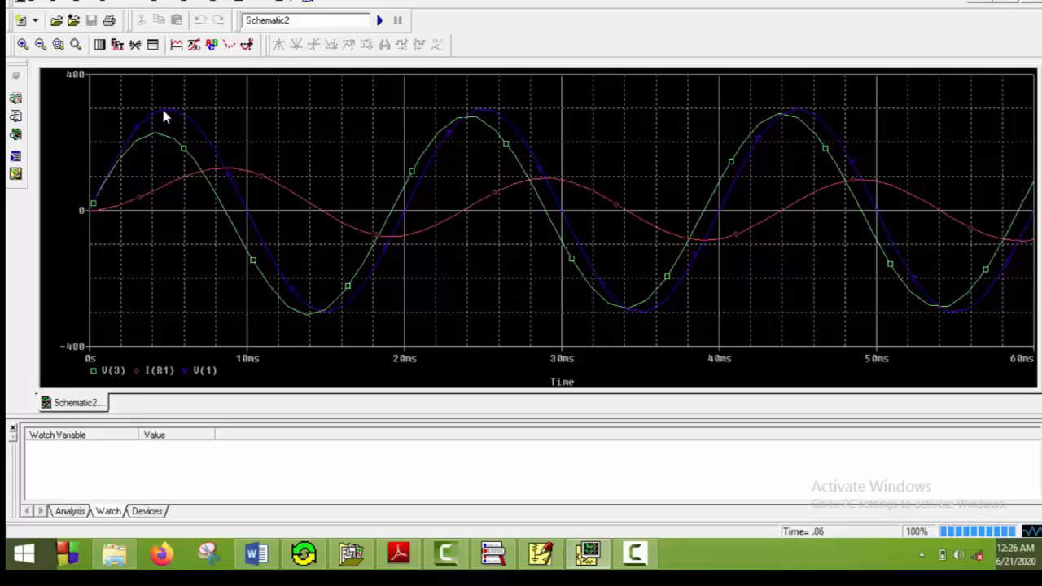
mouse_move(561, 364)
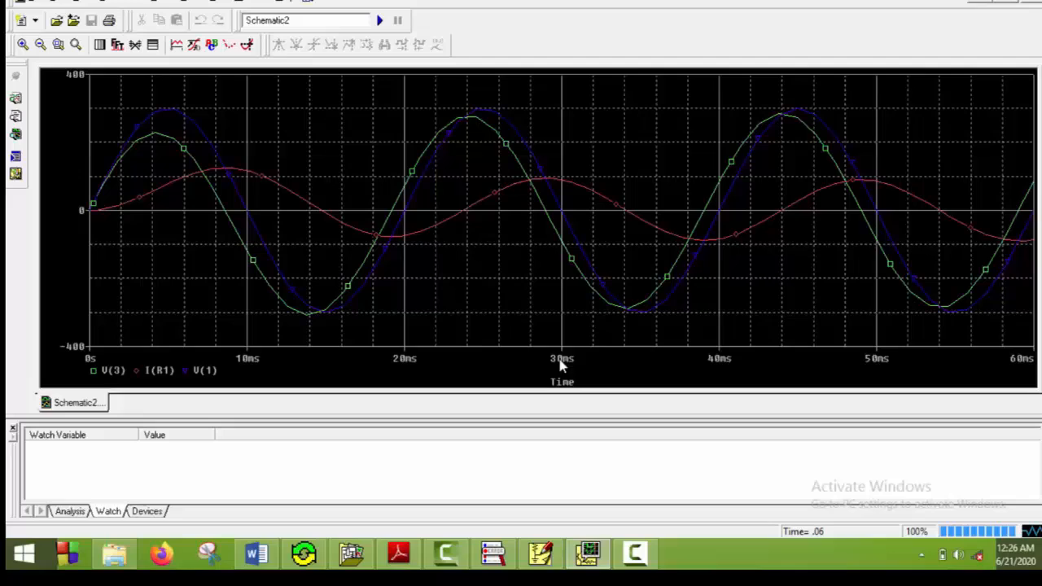
mouse_move(839, 224)
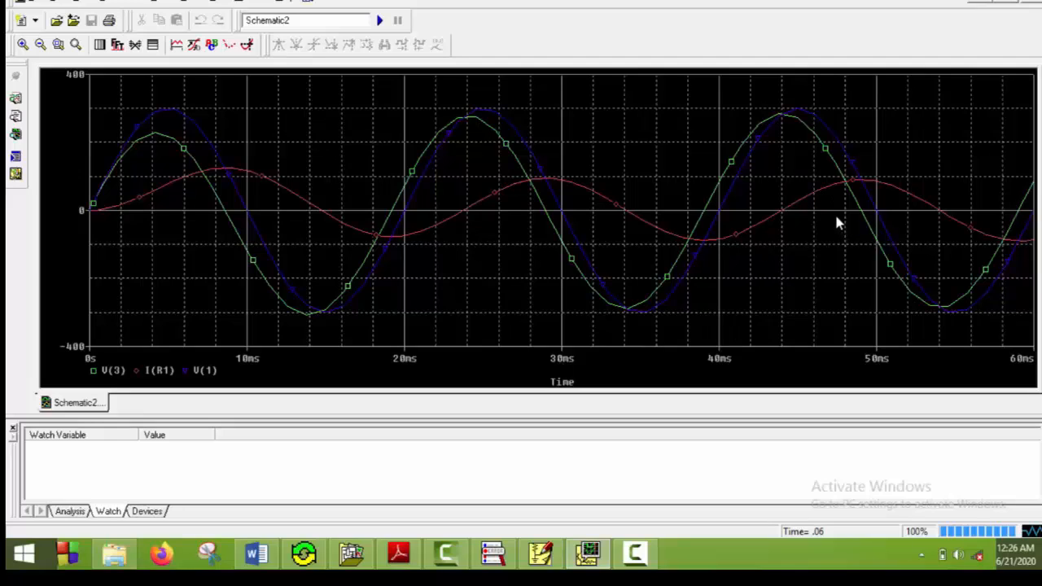
mouse_move(917, 231)
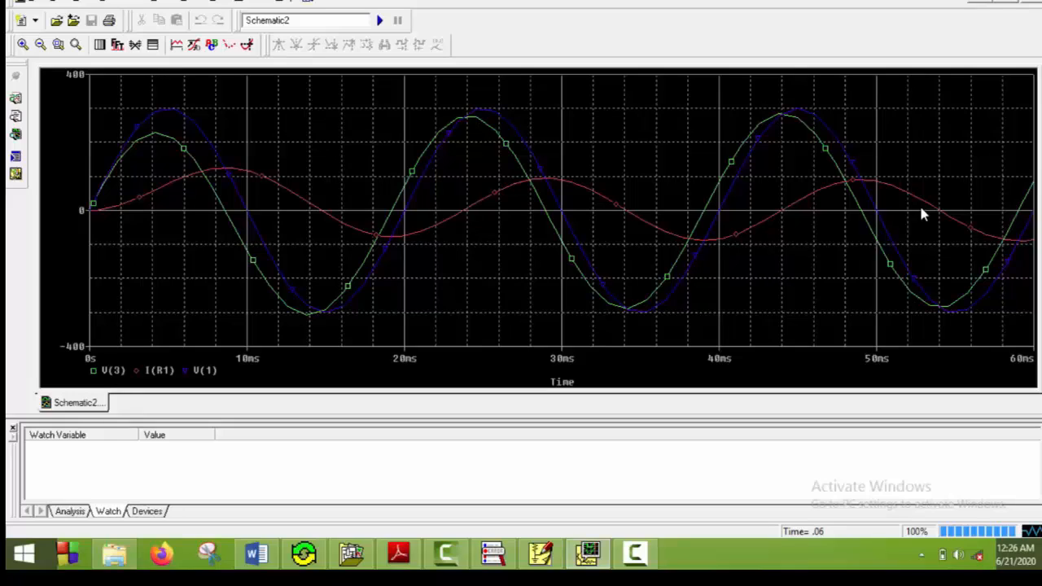
mouse_move(73, 250)
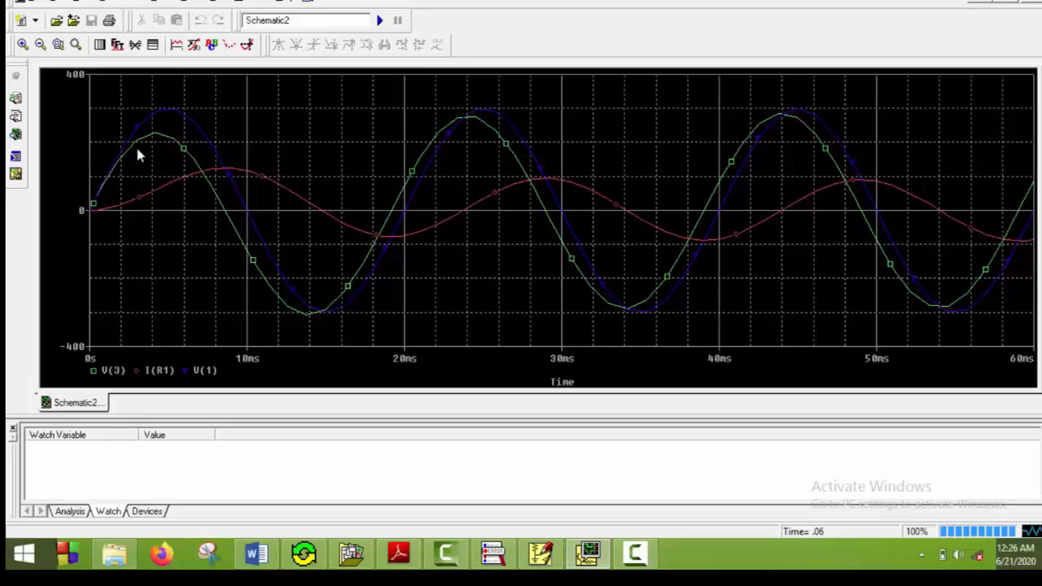
mouse_move(462, 137)
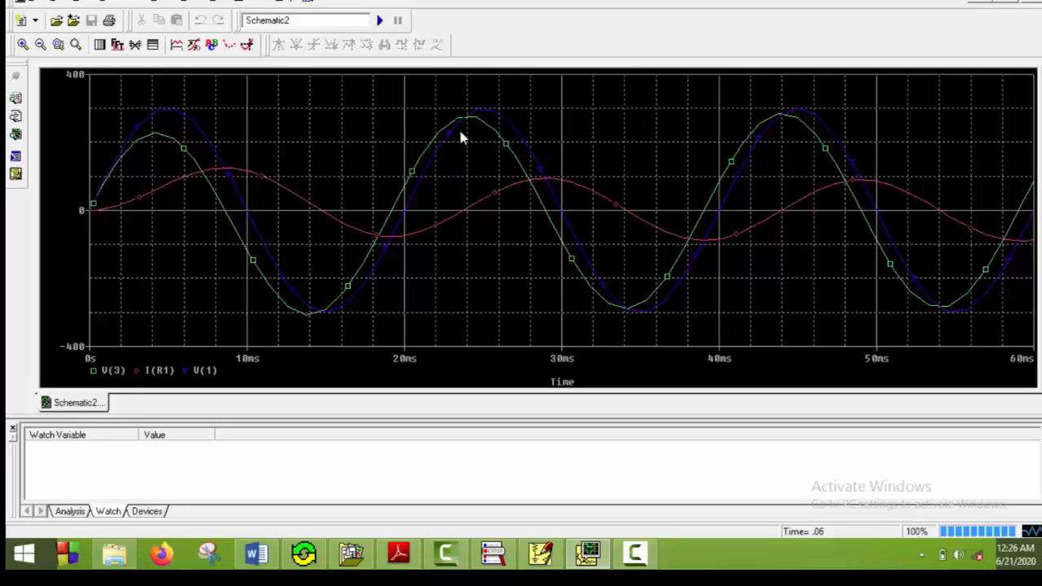
mouse_move(865, 270)
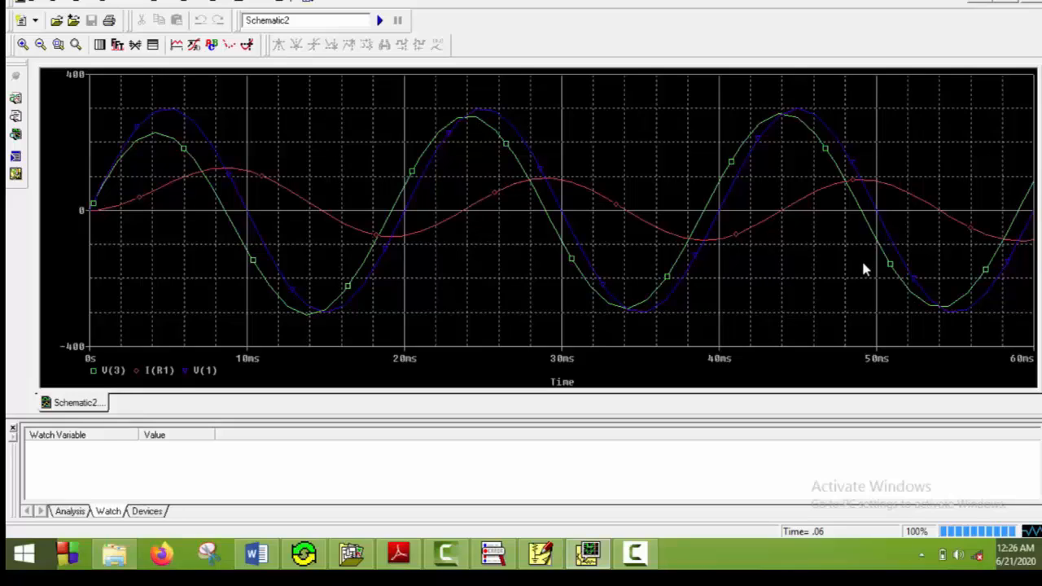
mouse_move(7, 384)
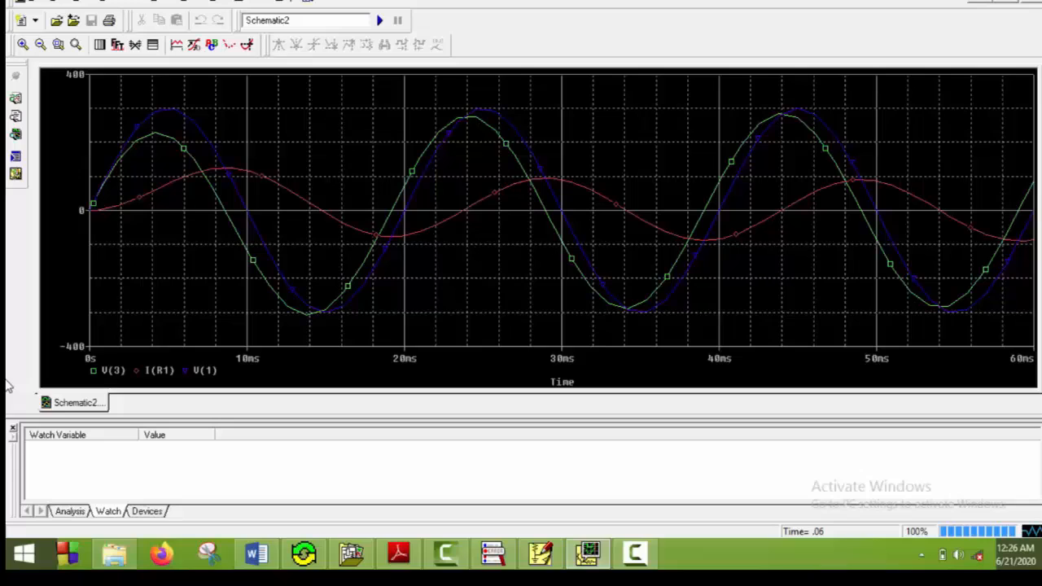
mouse_move(270, 299)
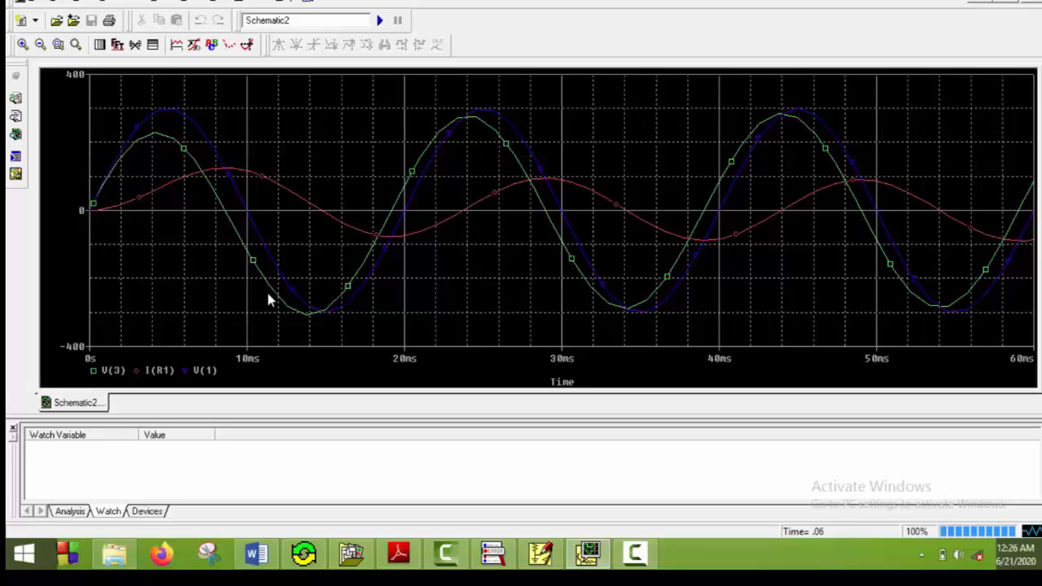
mouse_move(365, 430)
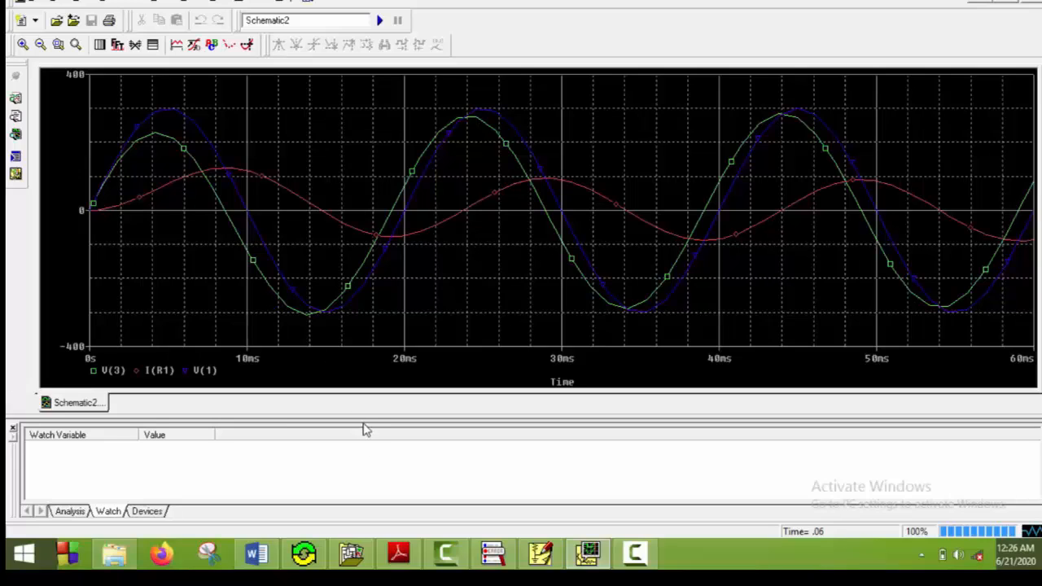